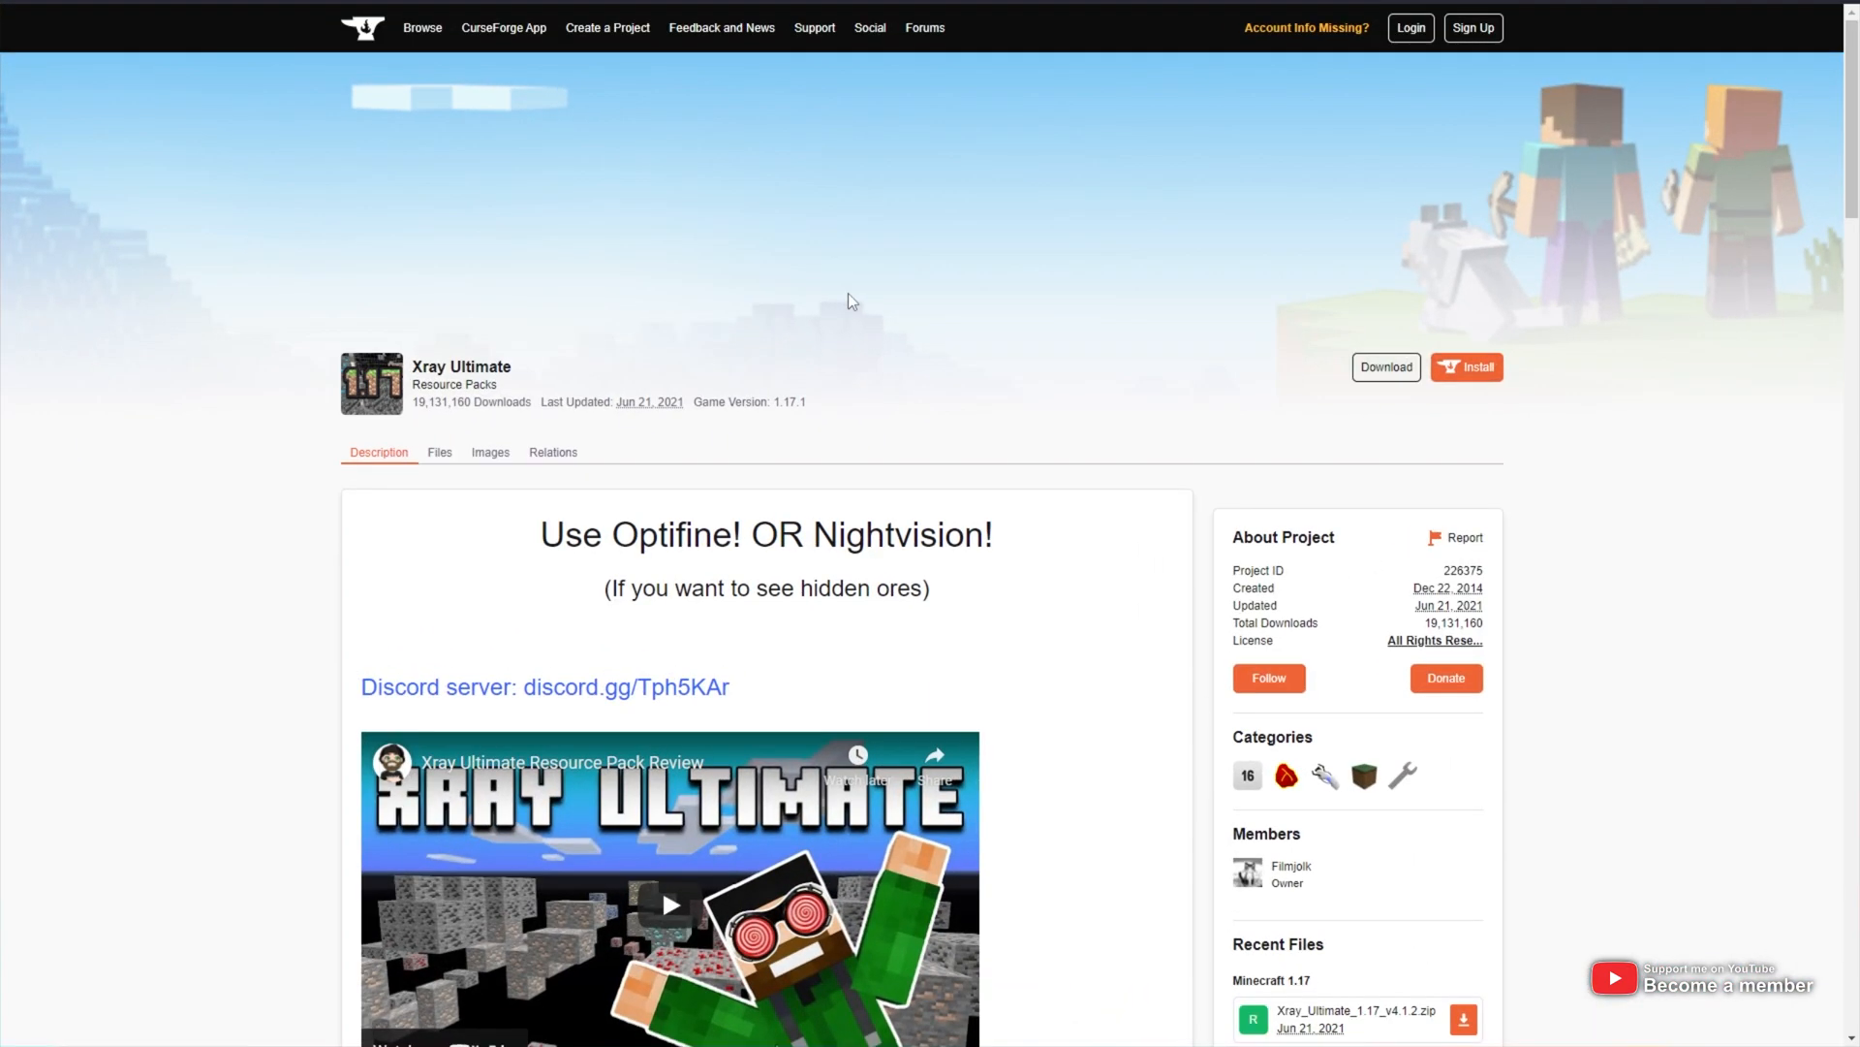
mouse_move(453, 411)
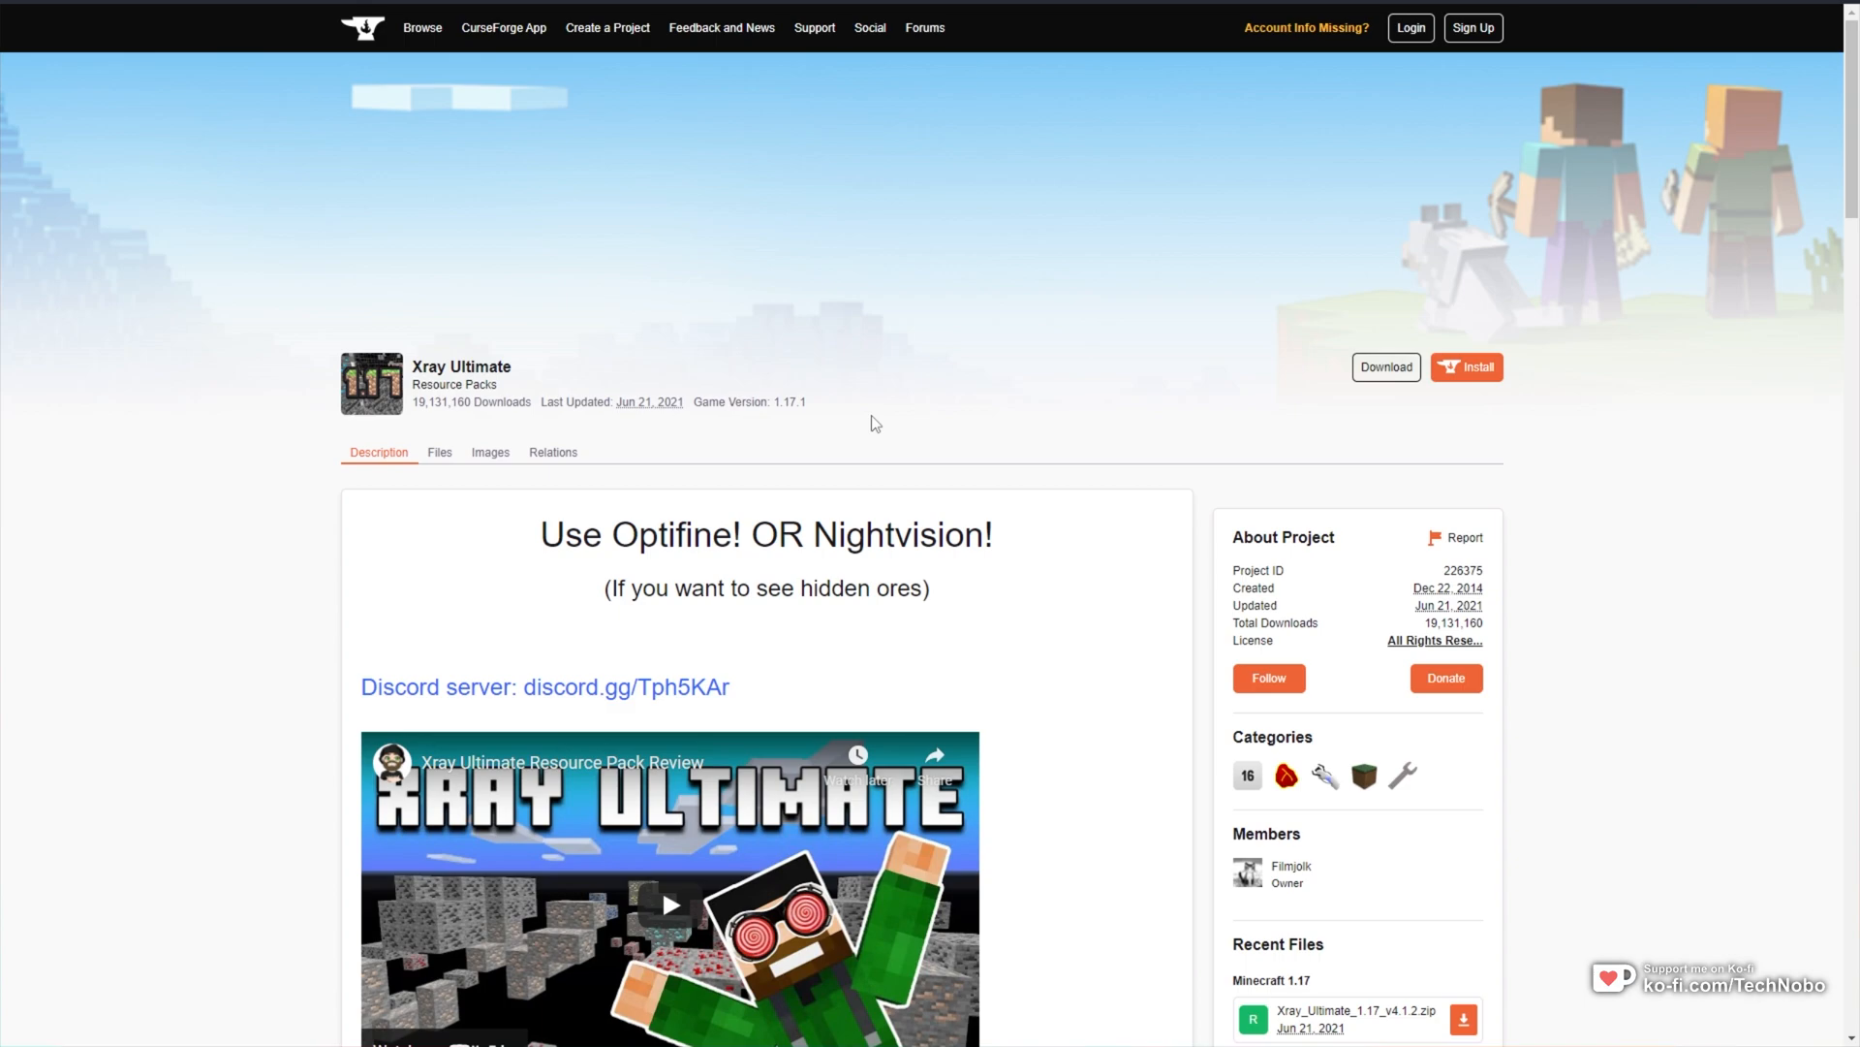
Download Xray_Ultimate_1.17_v4.1.2.zip from the pack's Recent Files list.
scroll(down, 3)
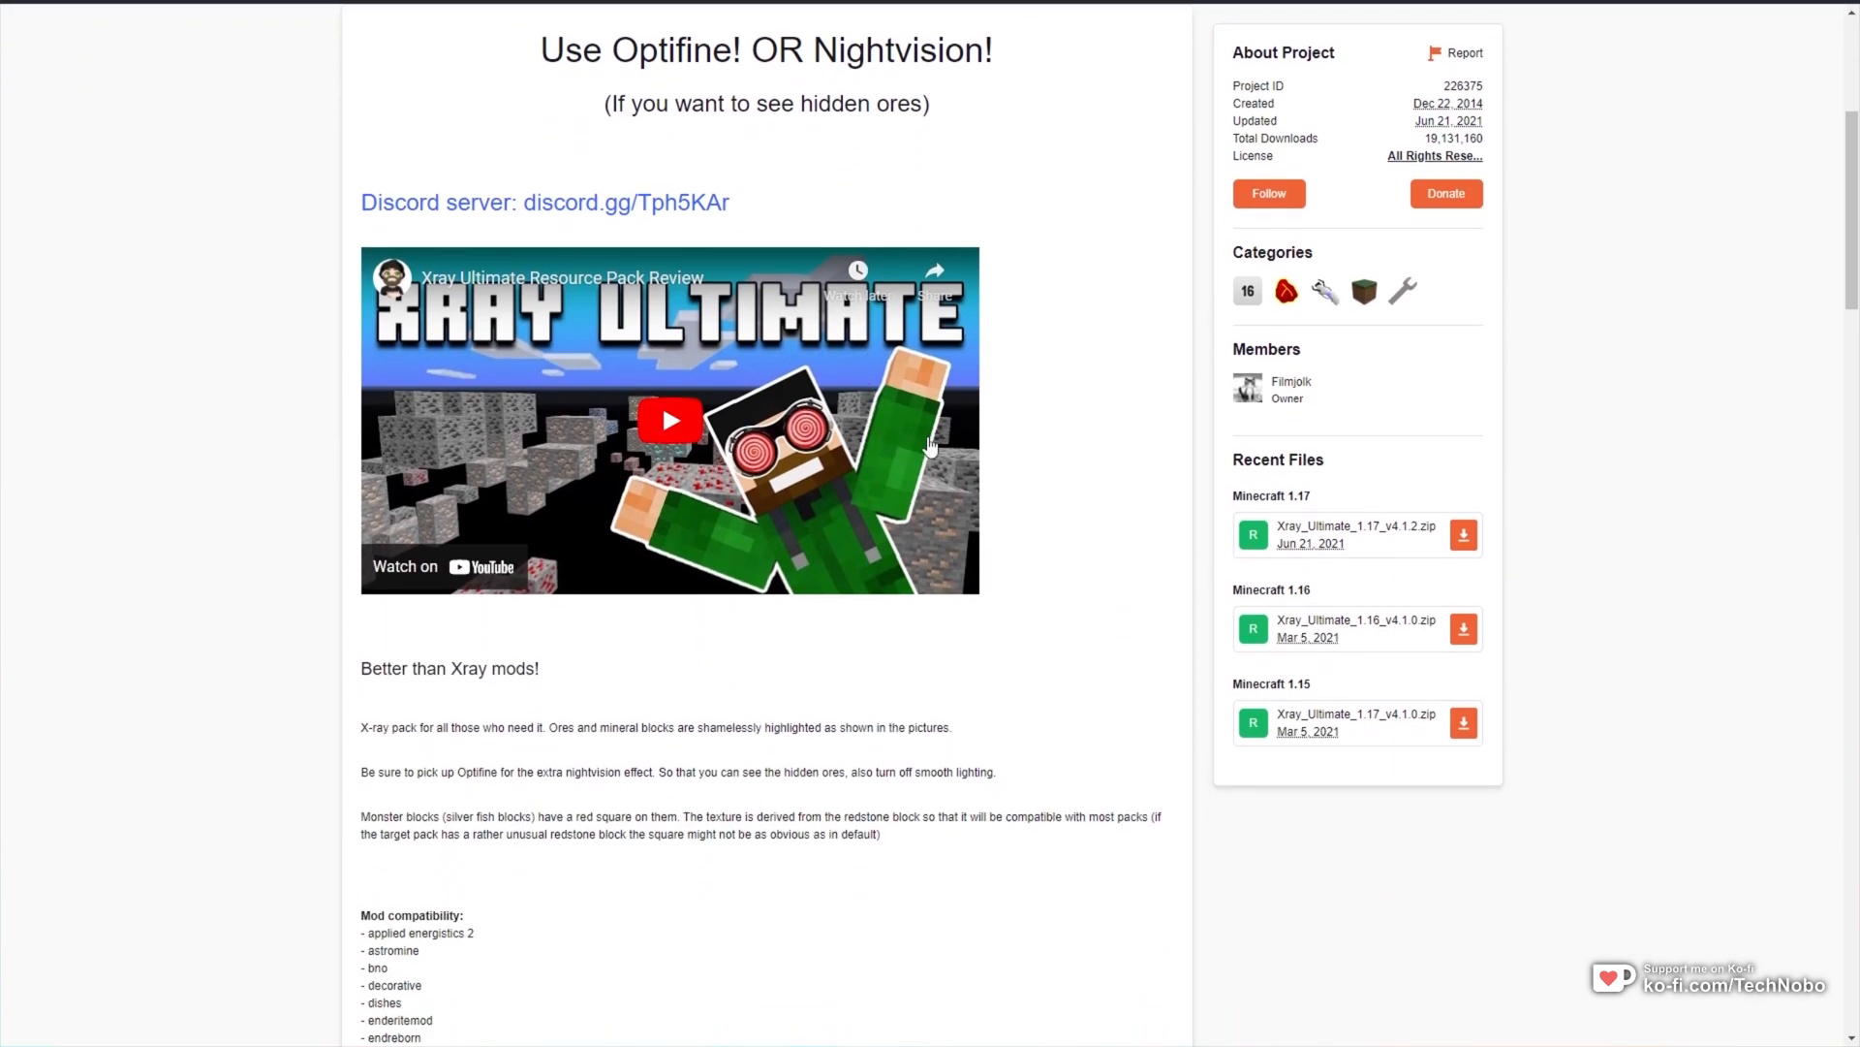
double_click(1279, 459)
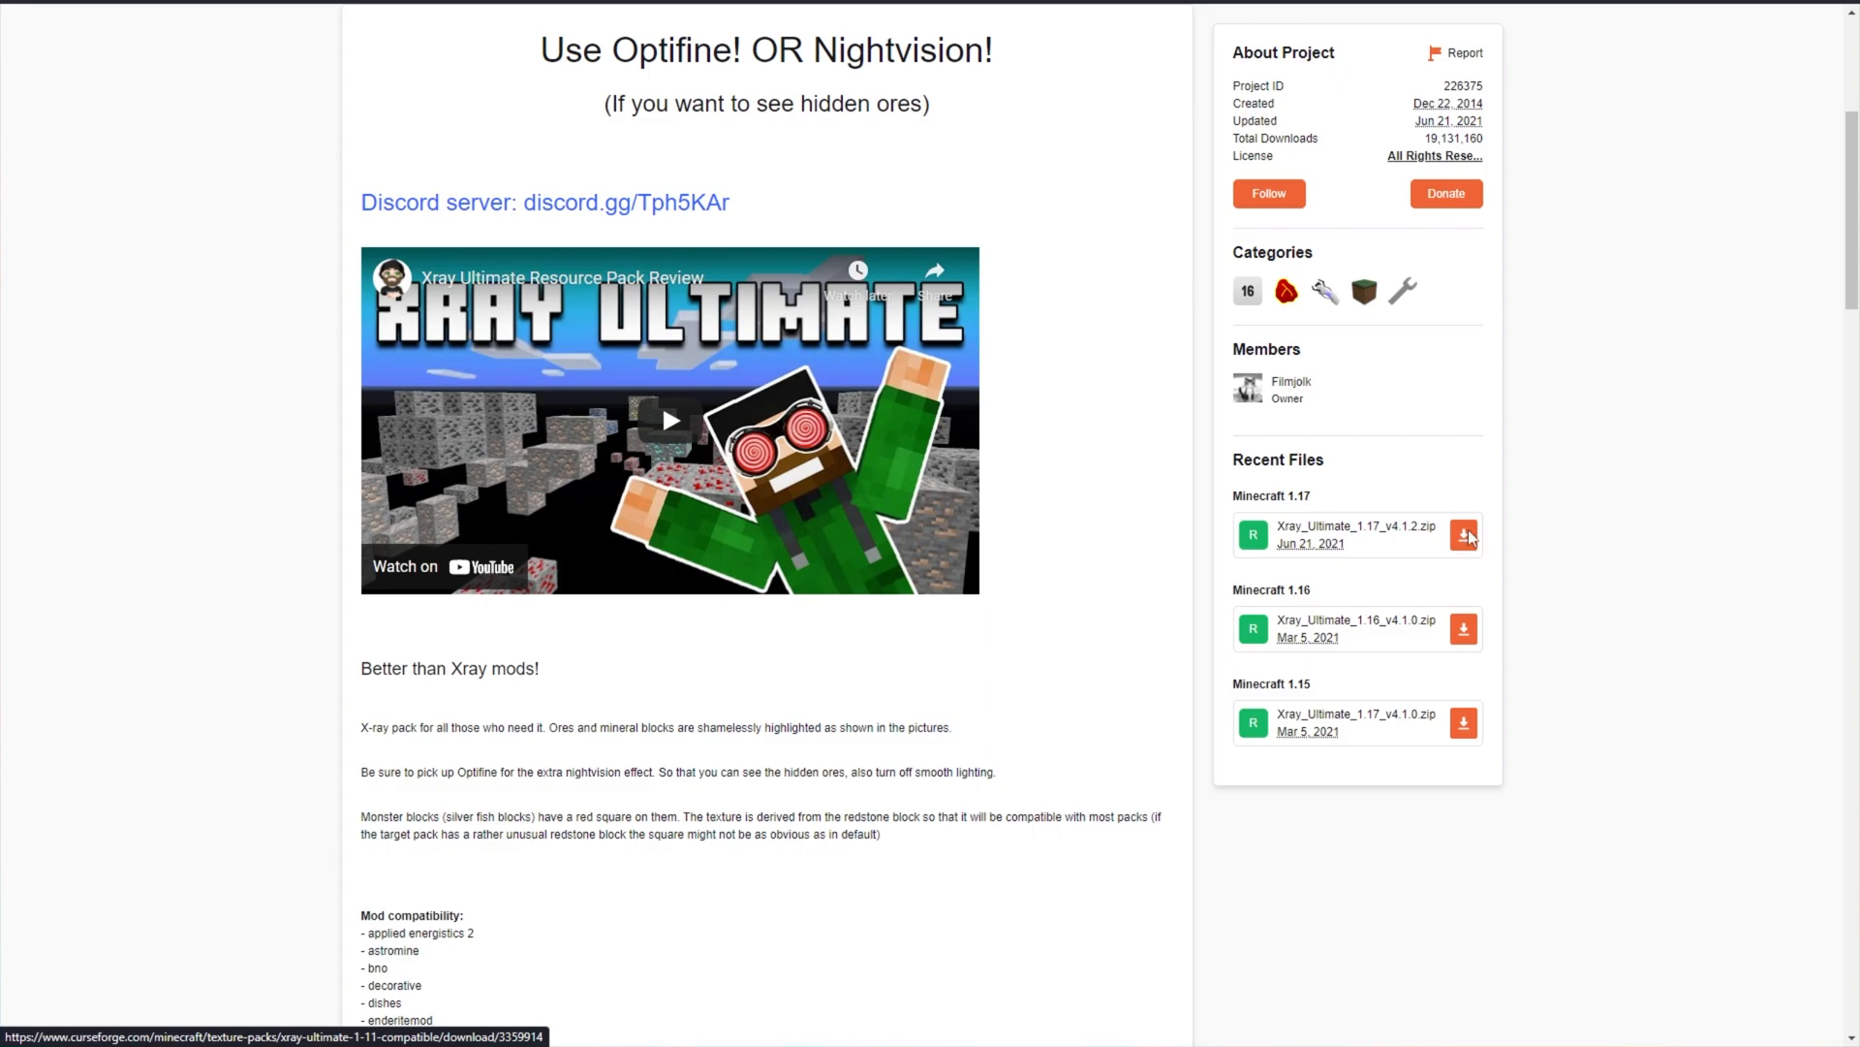
click(1461, 535)
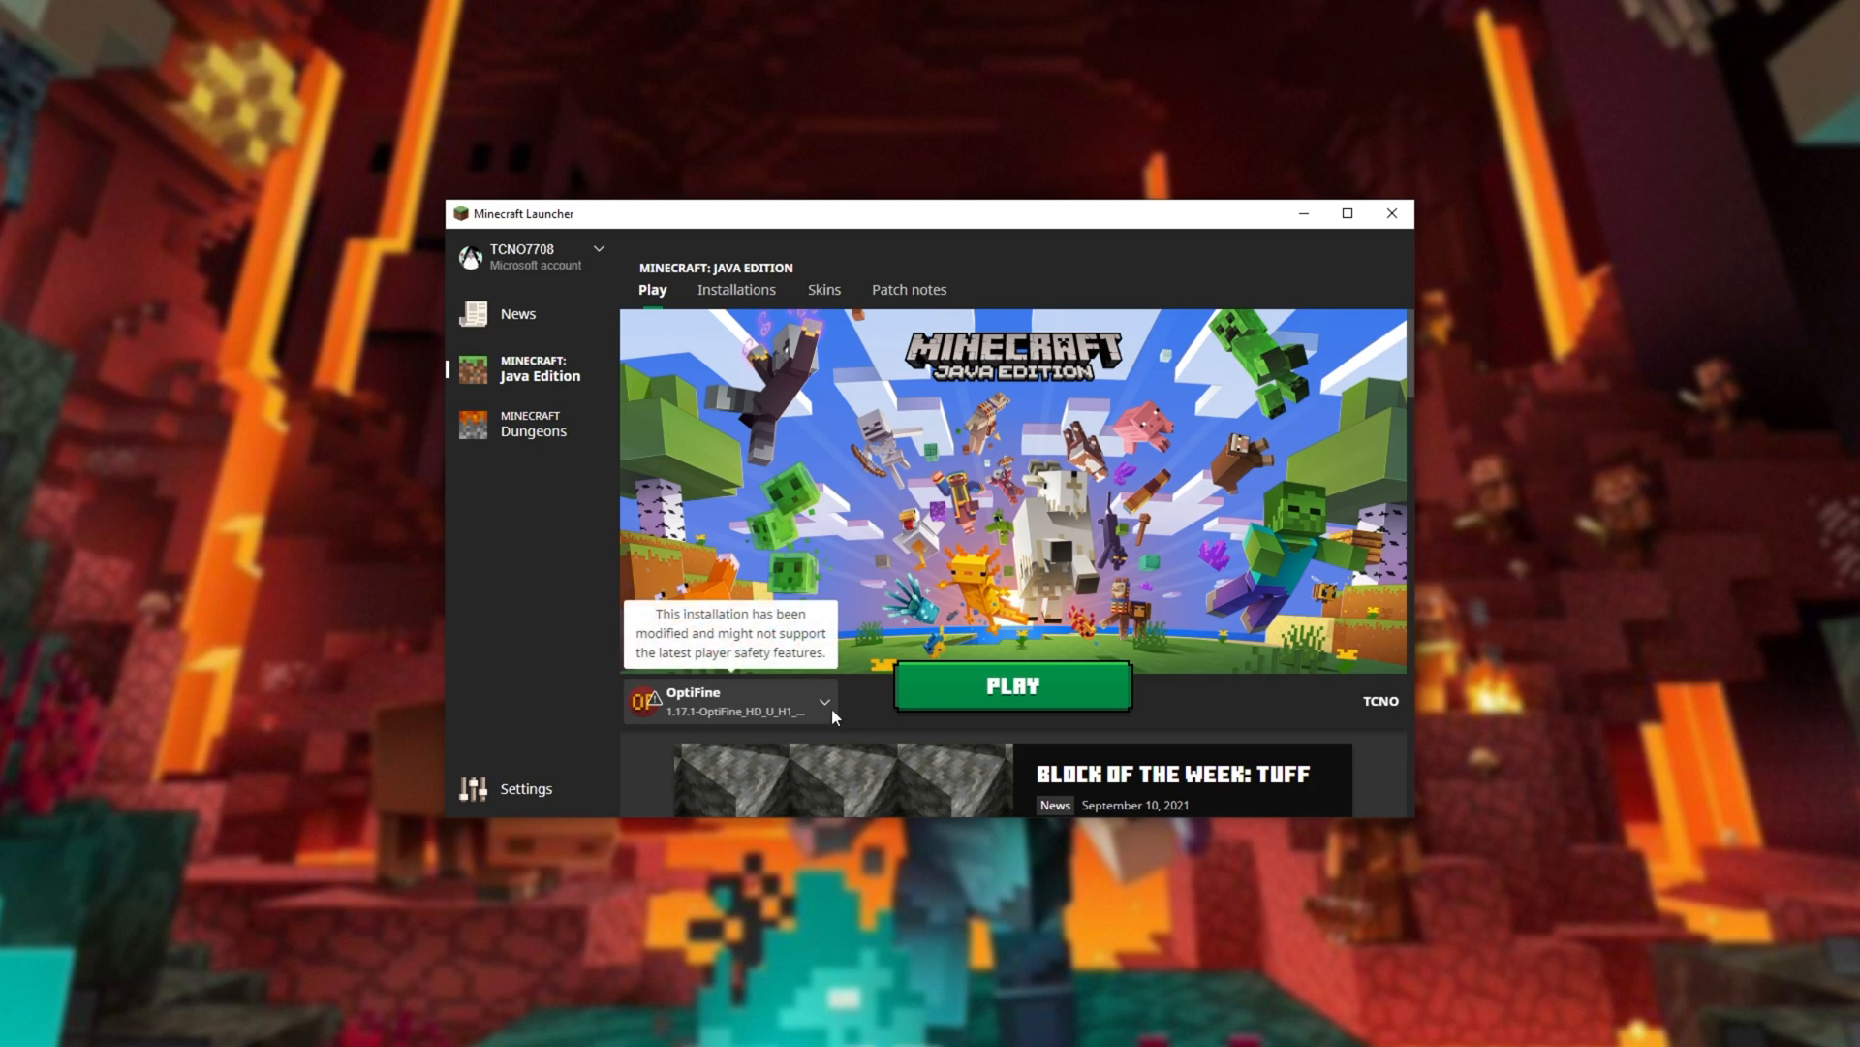
Launch OptiFine 1.17.1 and reach the Resource Packs screen via Options.
click(1015, 686)
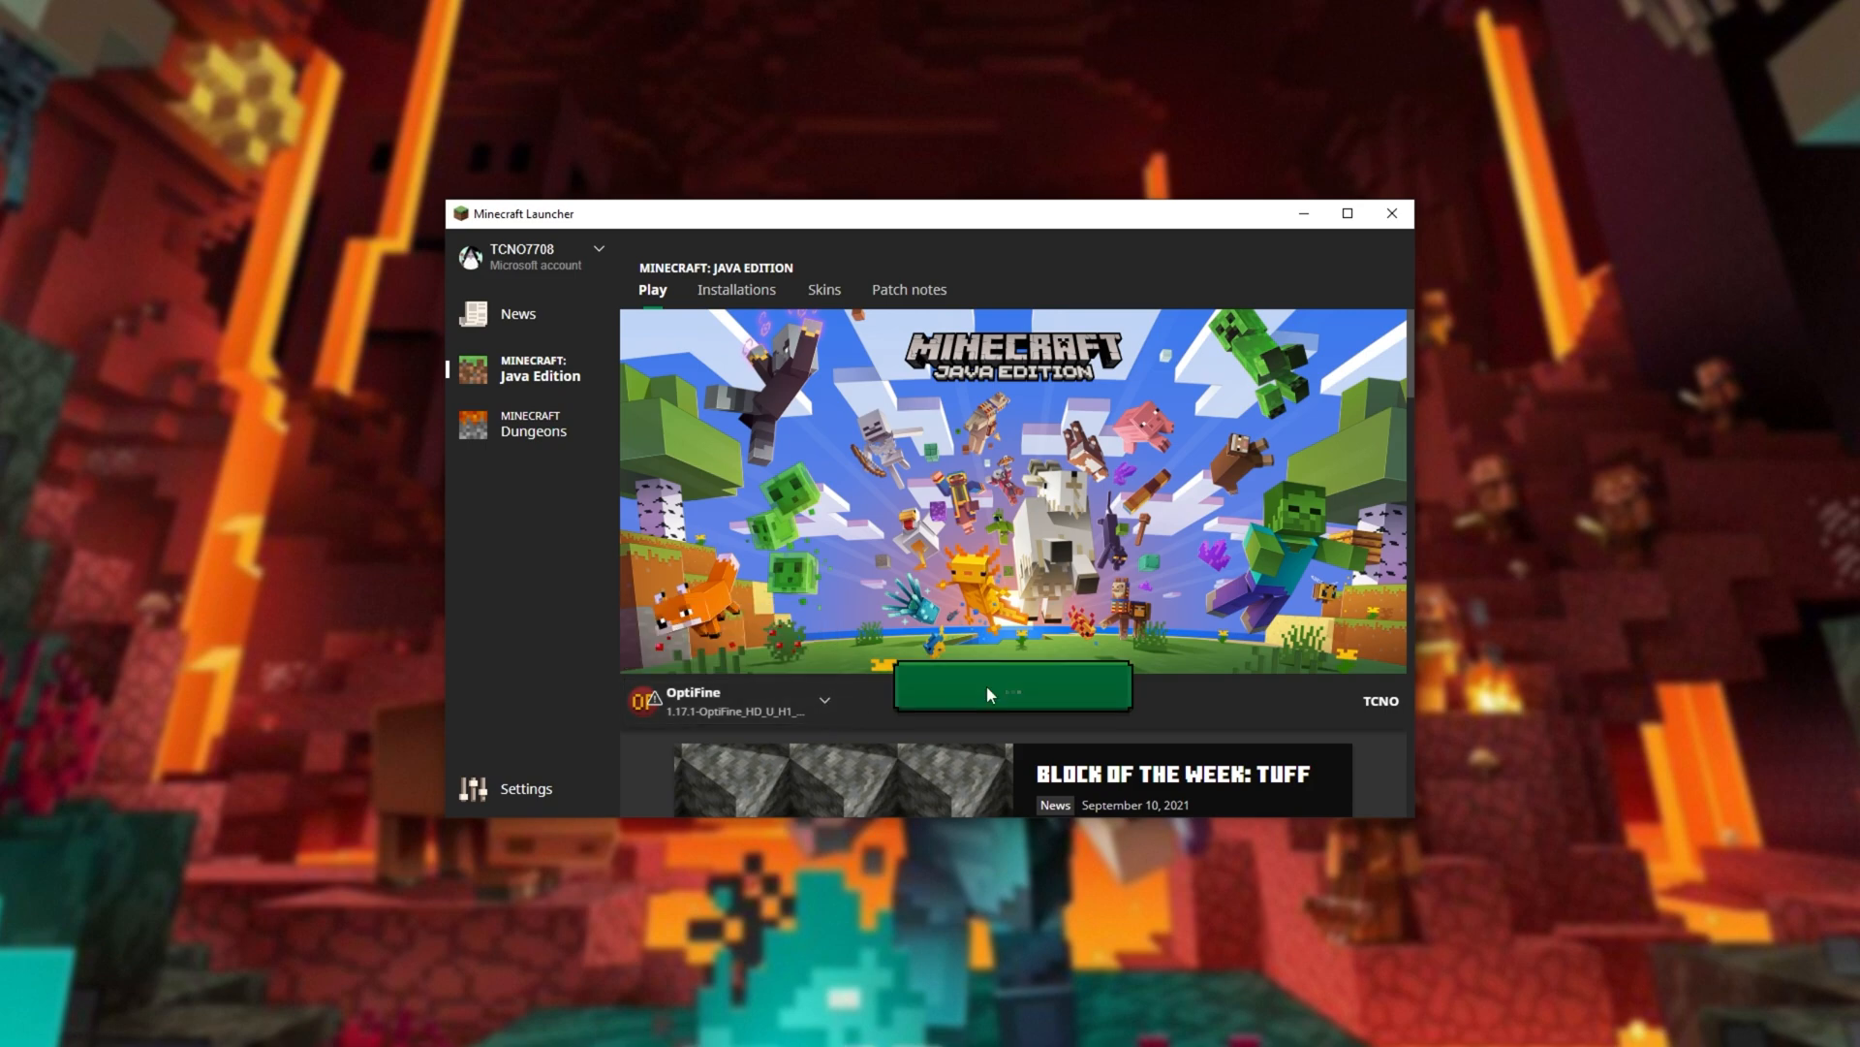
mouse_move(1000, 648)
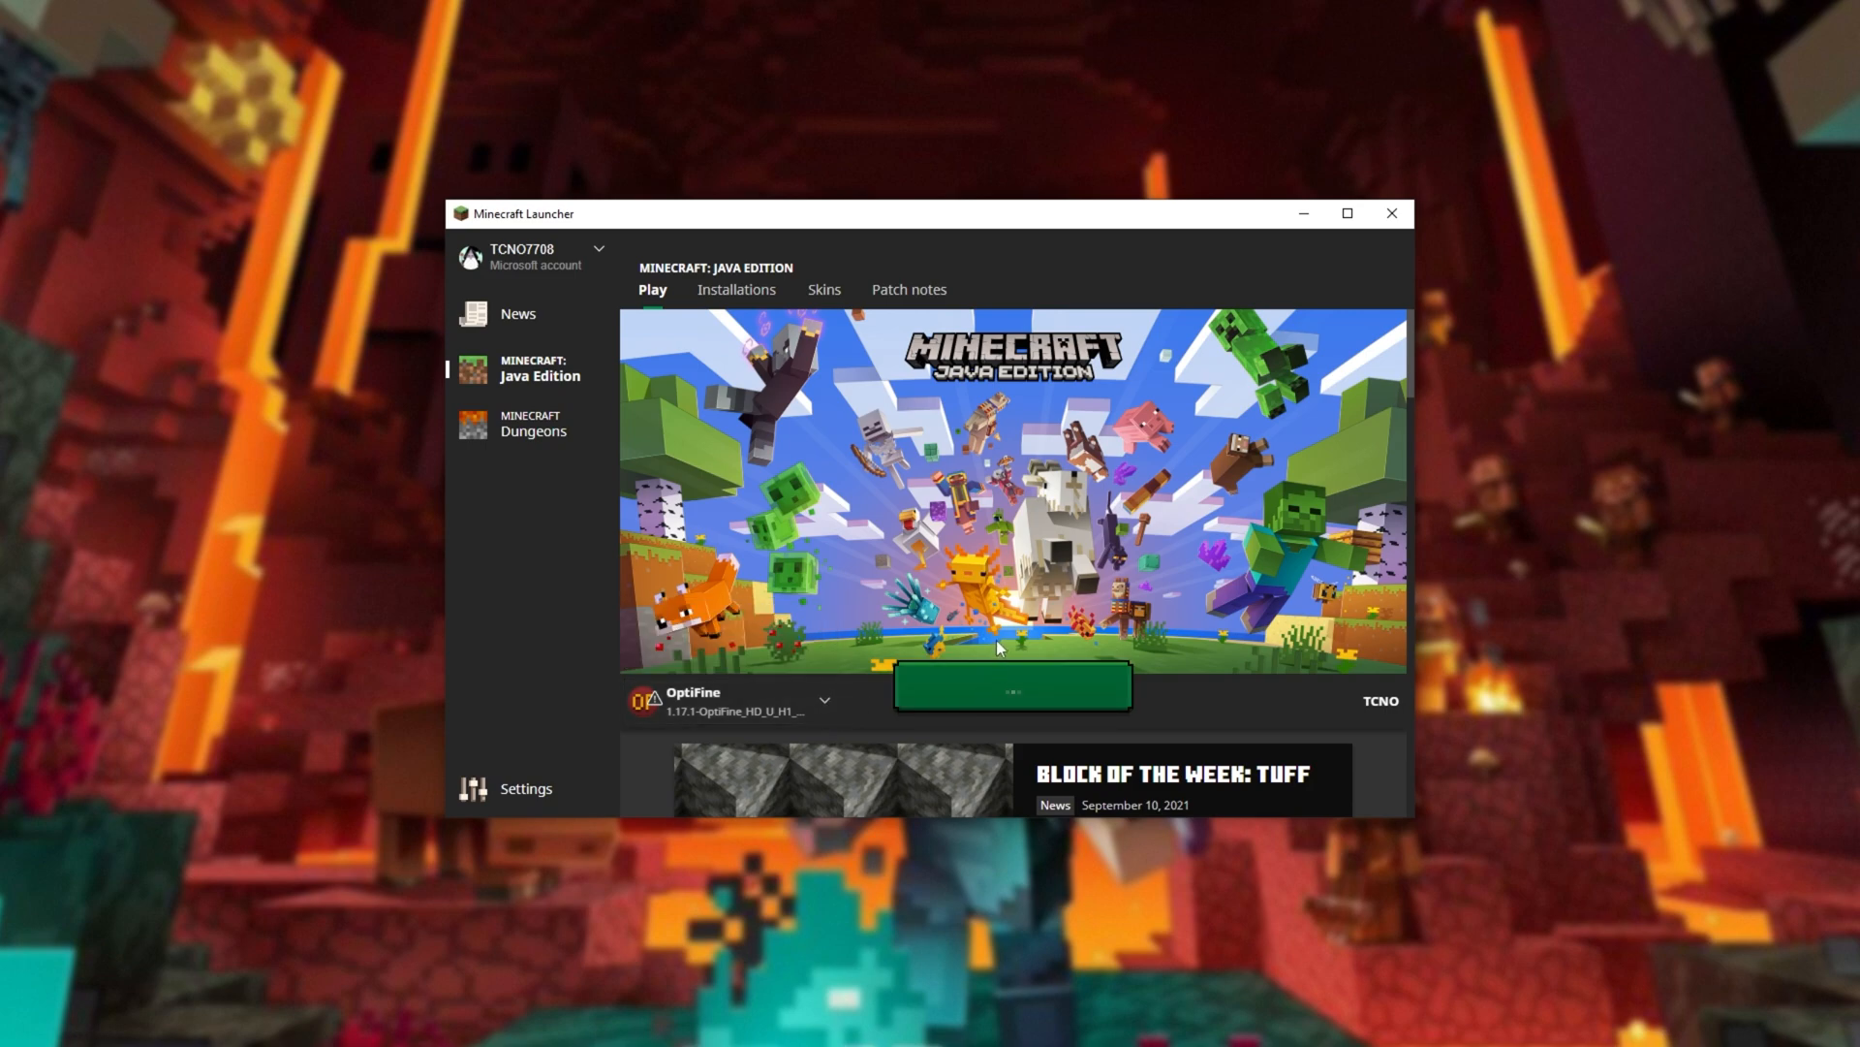
click(1016, 690)
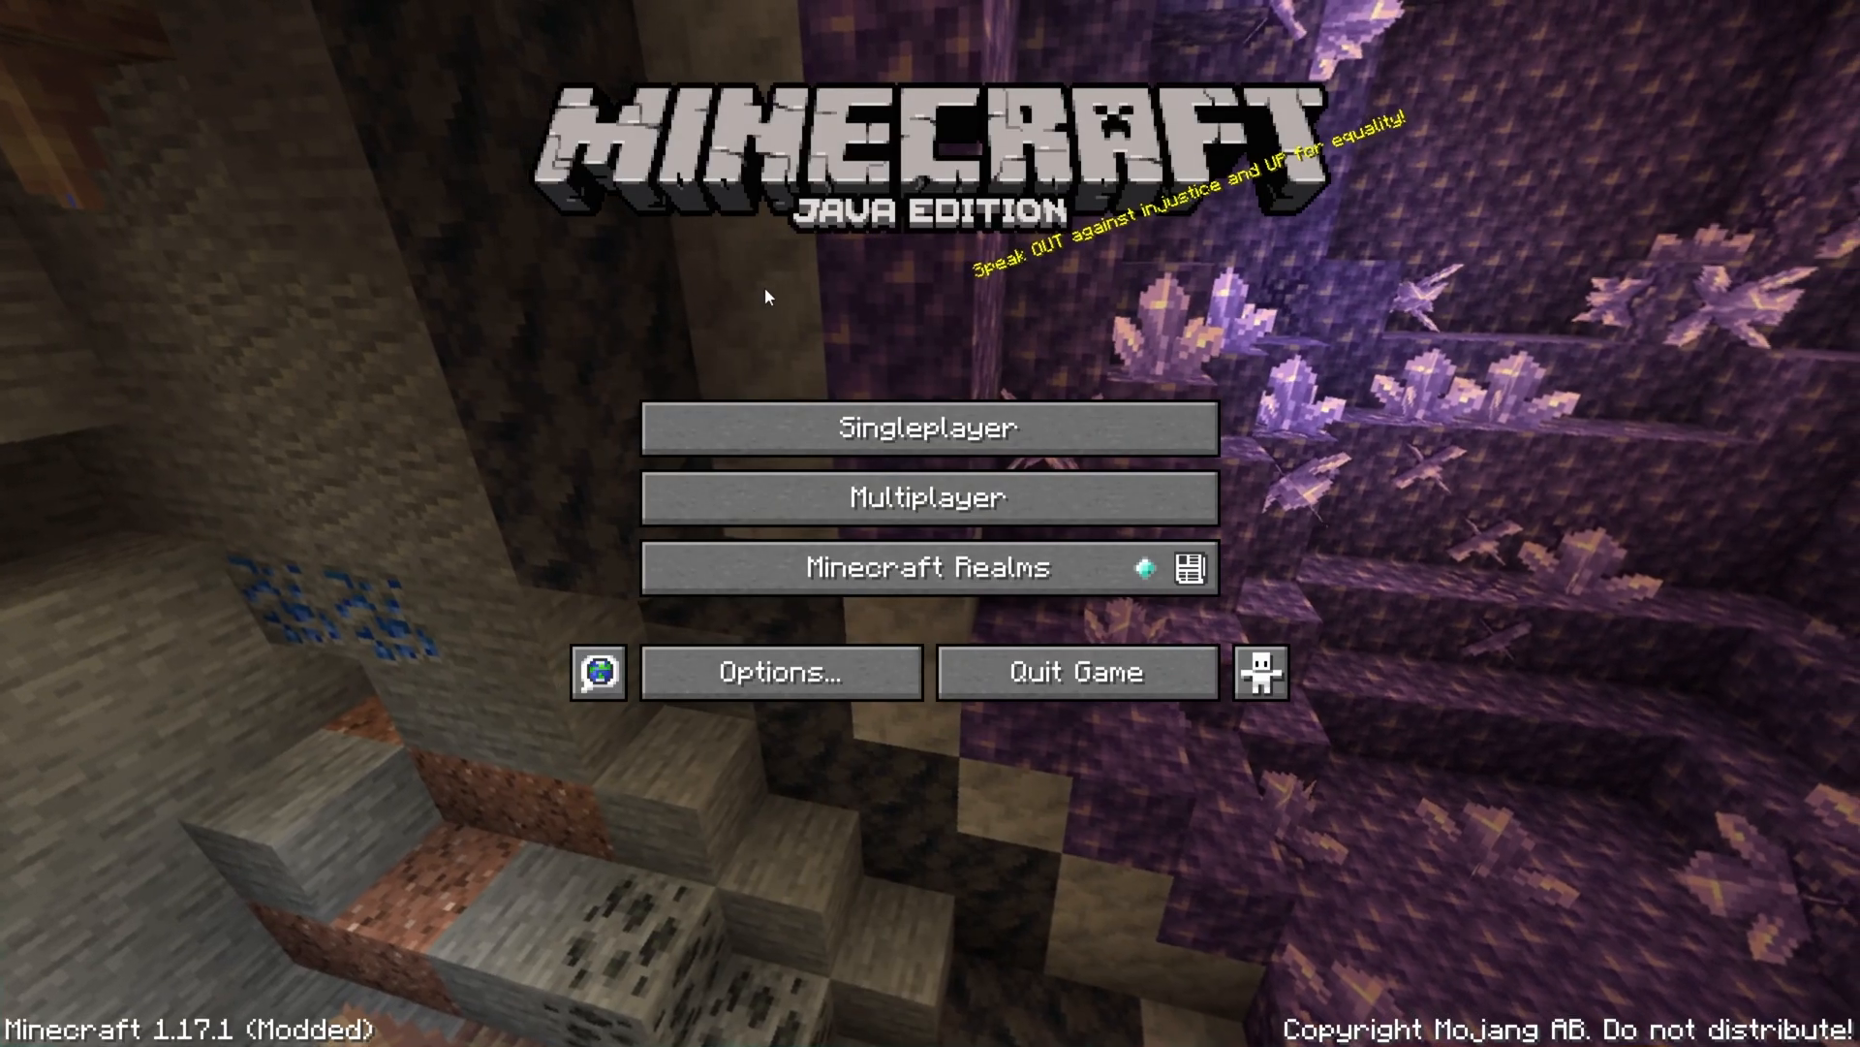
click(780, 671)
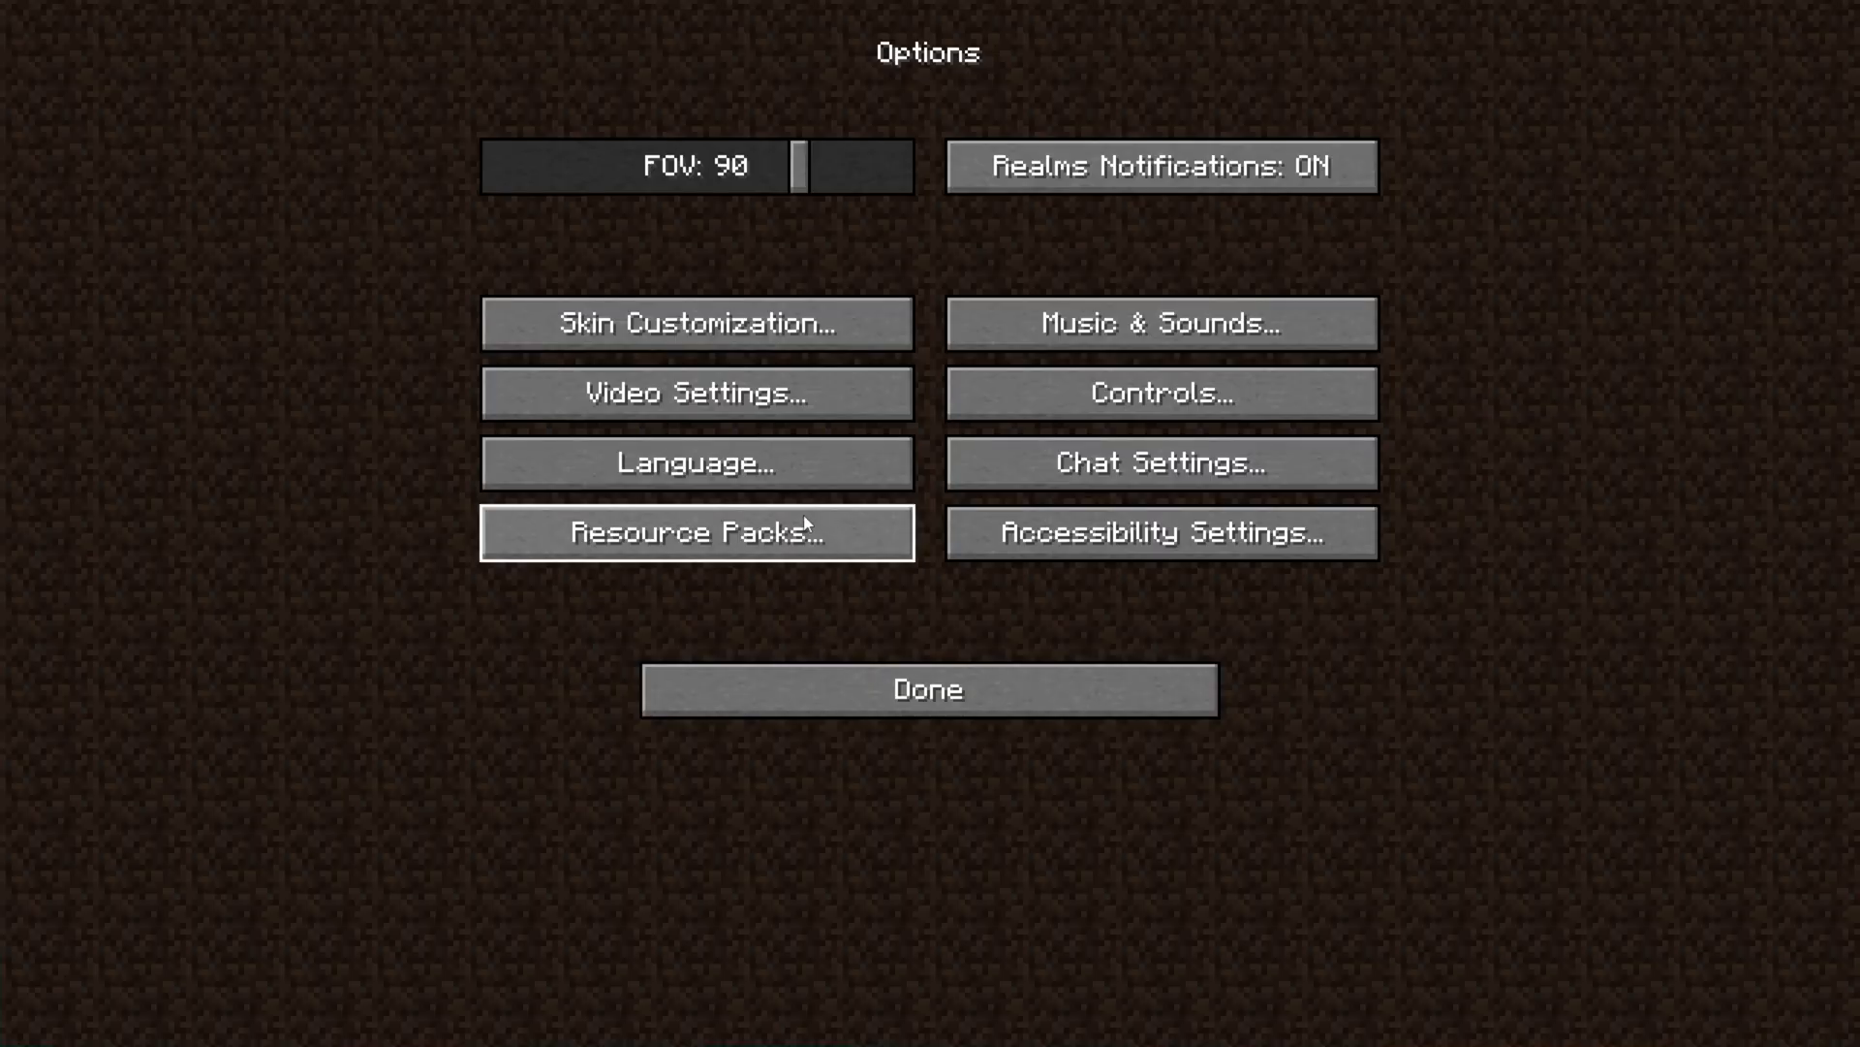
click(698, 531)
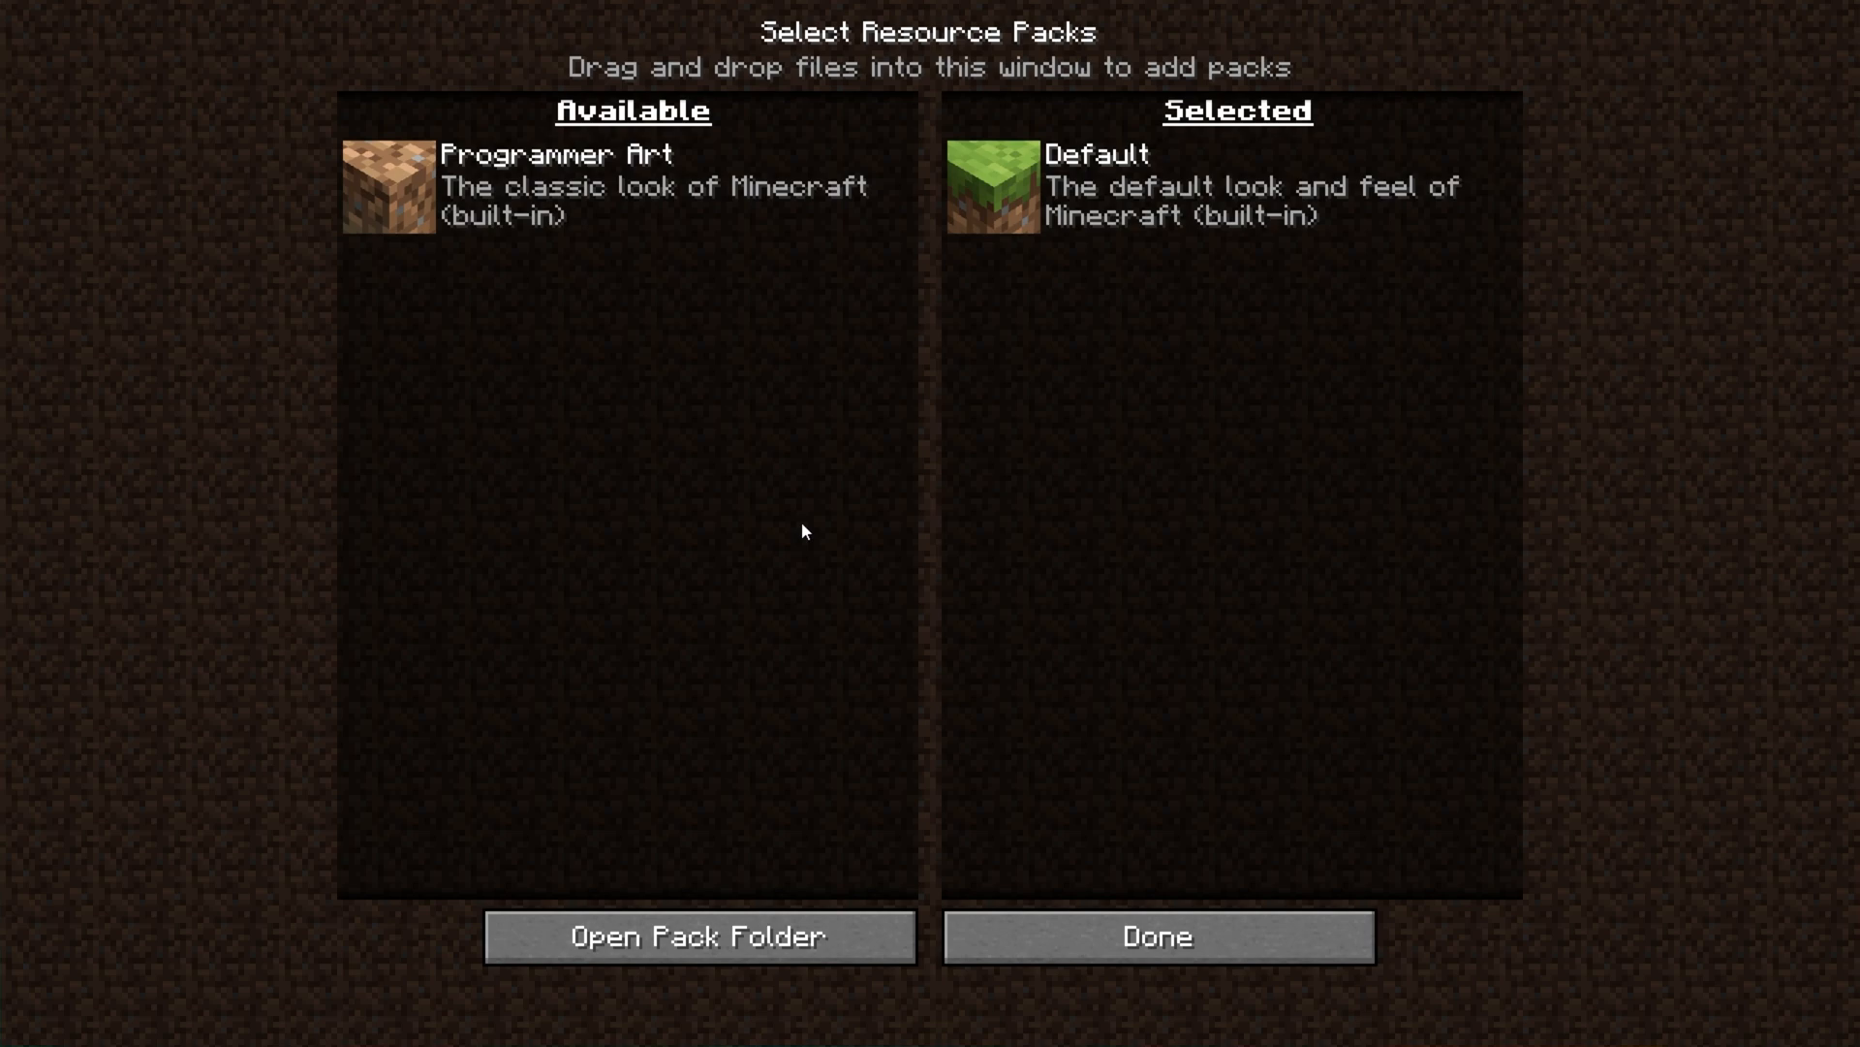
Place the Xray Ultimate zip in the resourcepacks folder and close File Explorer.
click(698, 936)
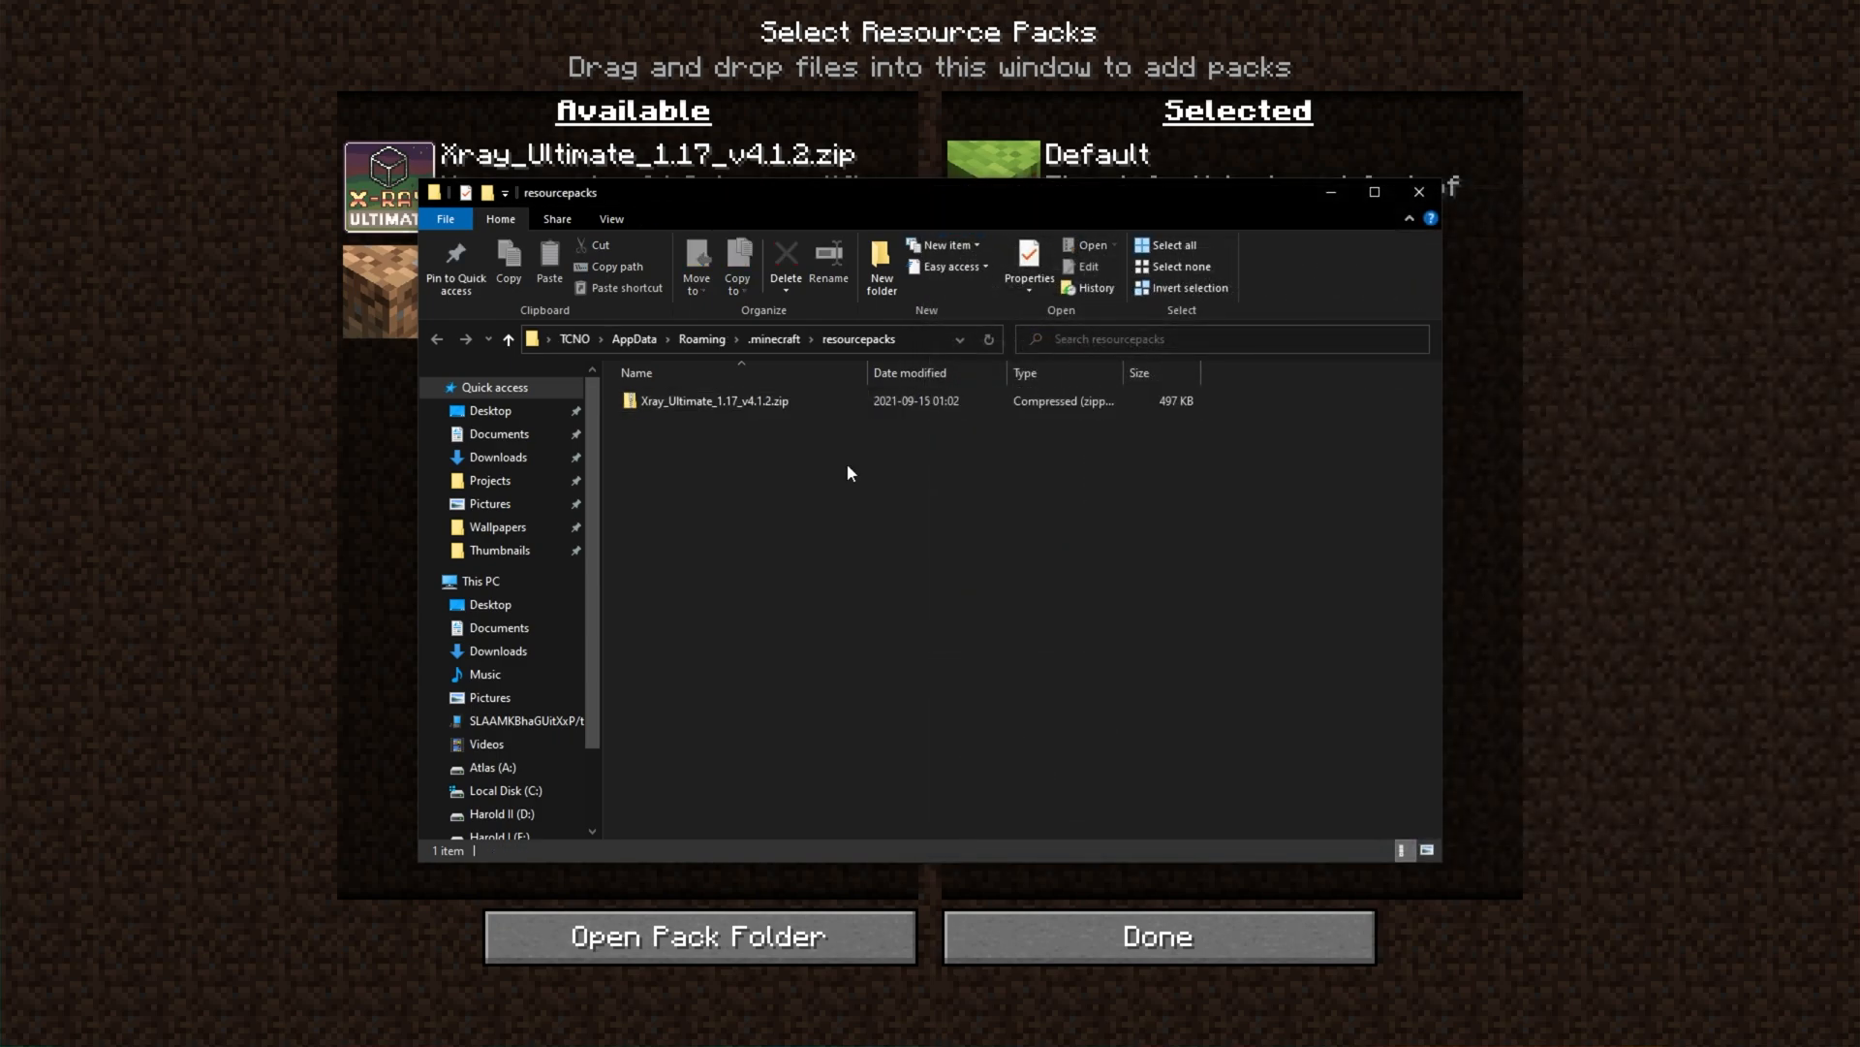
click(1419, 190)
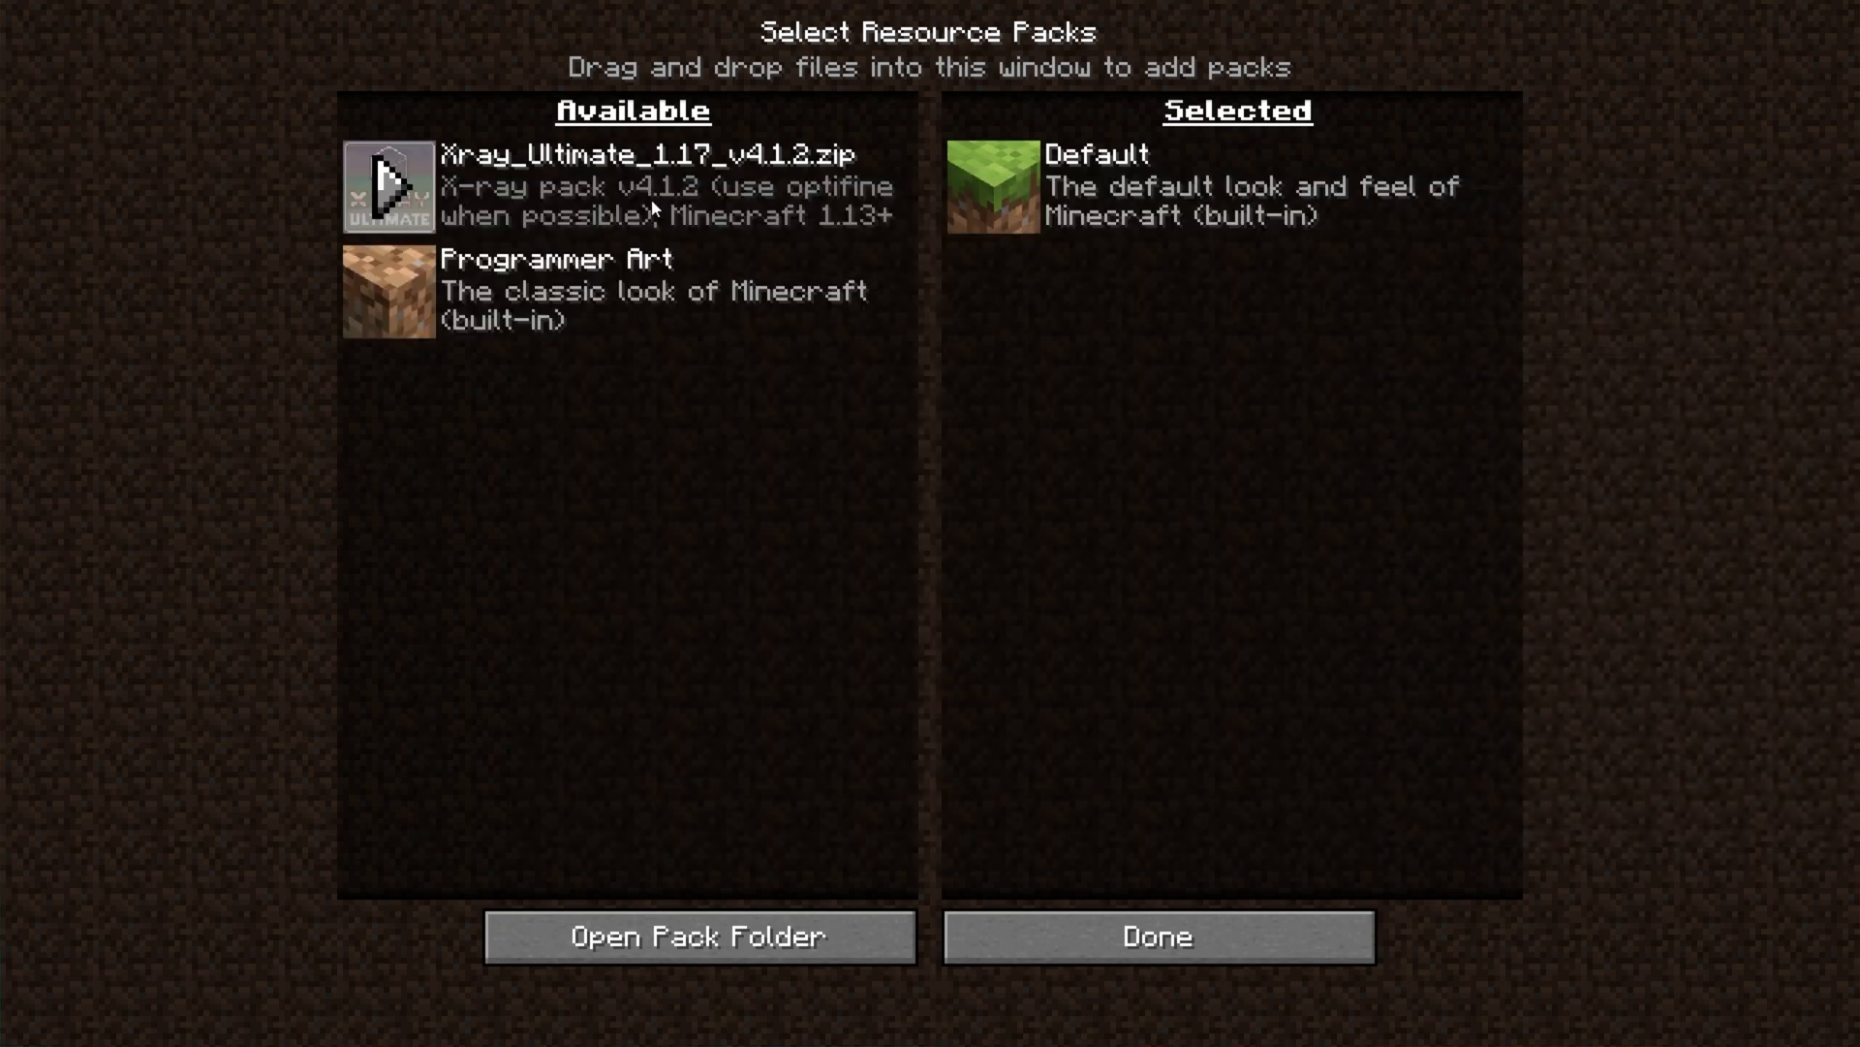
mouse_move(748, 200)
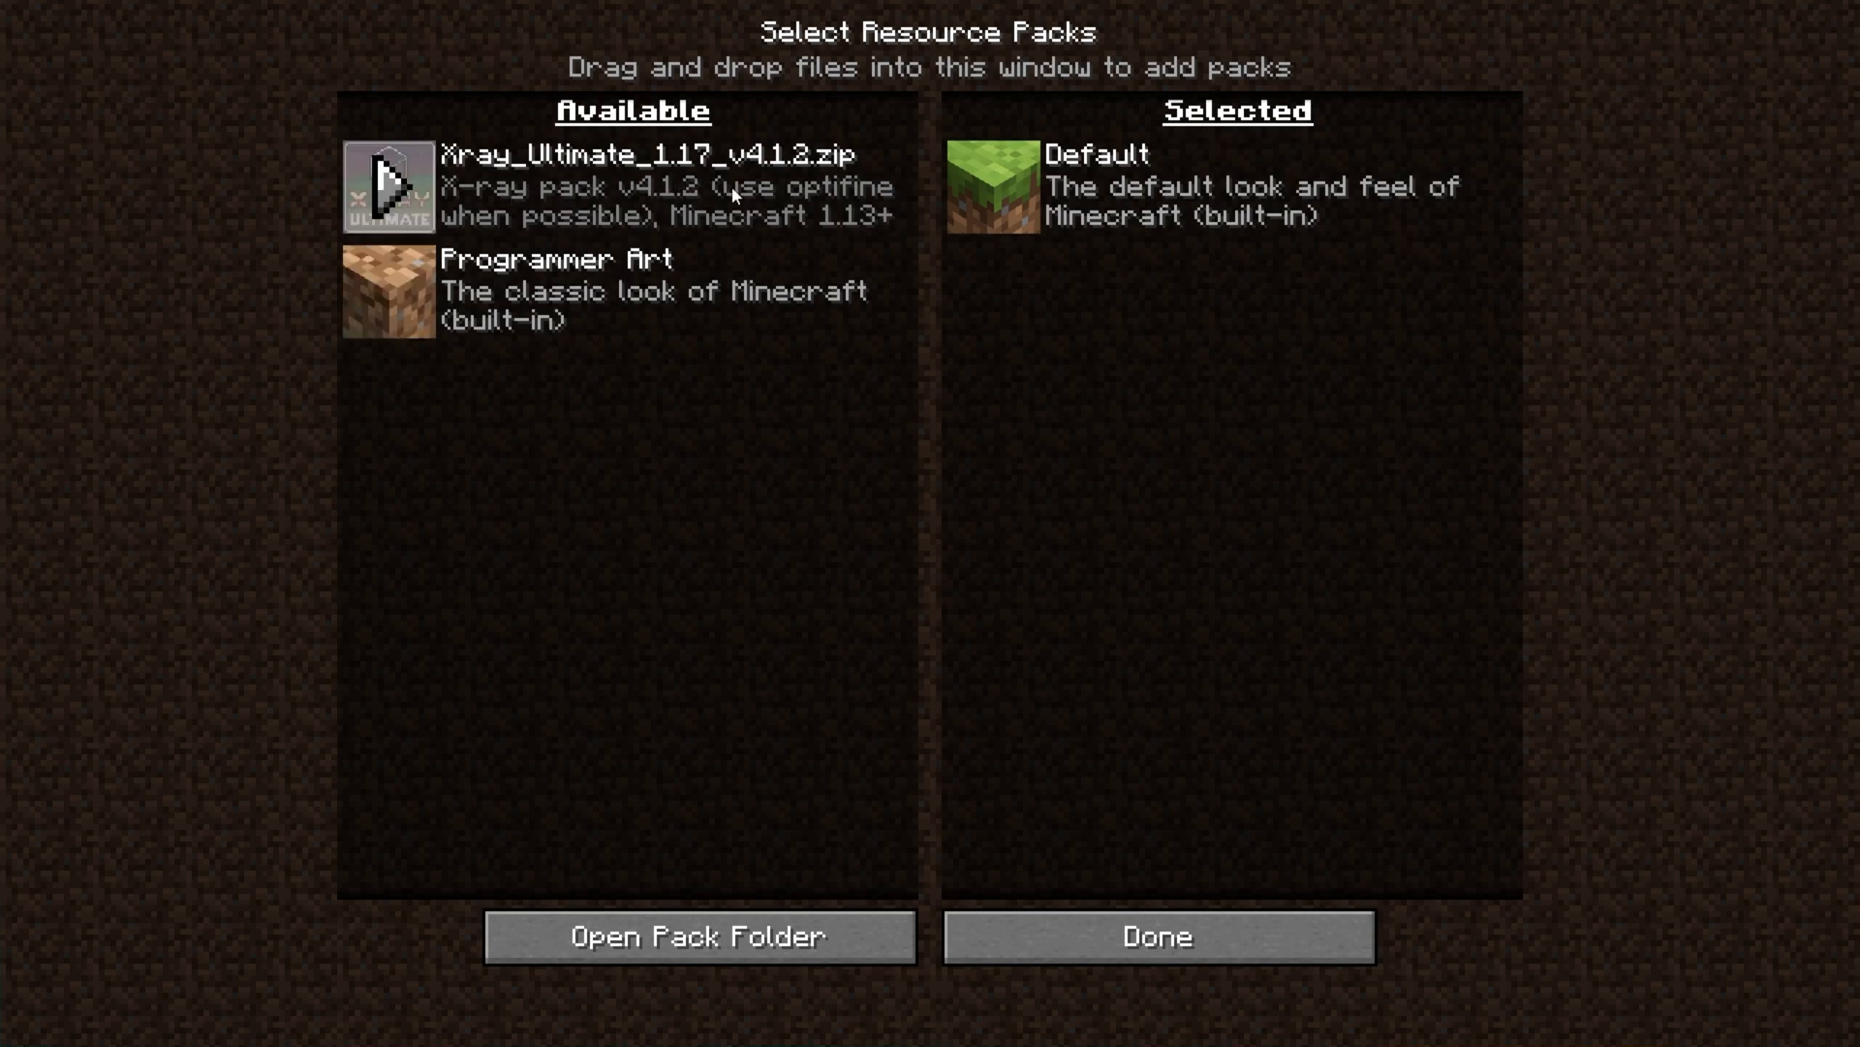
mouse_move(736, 201)
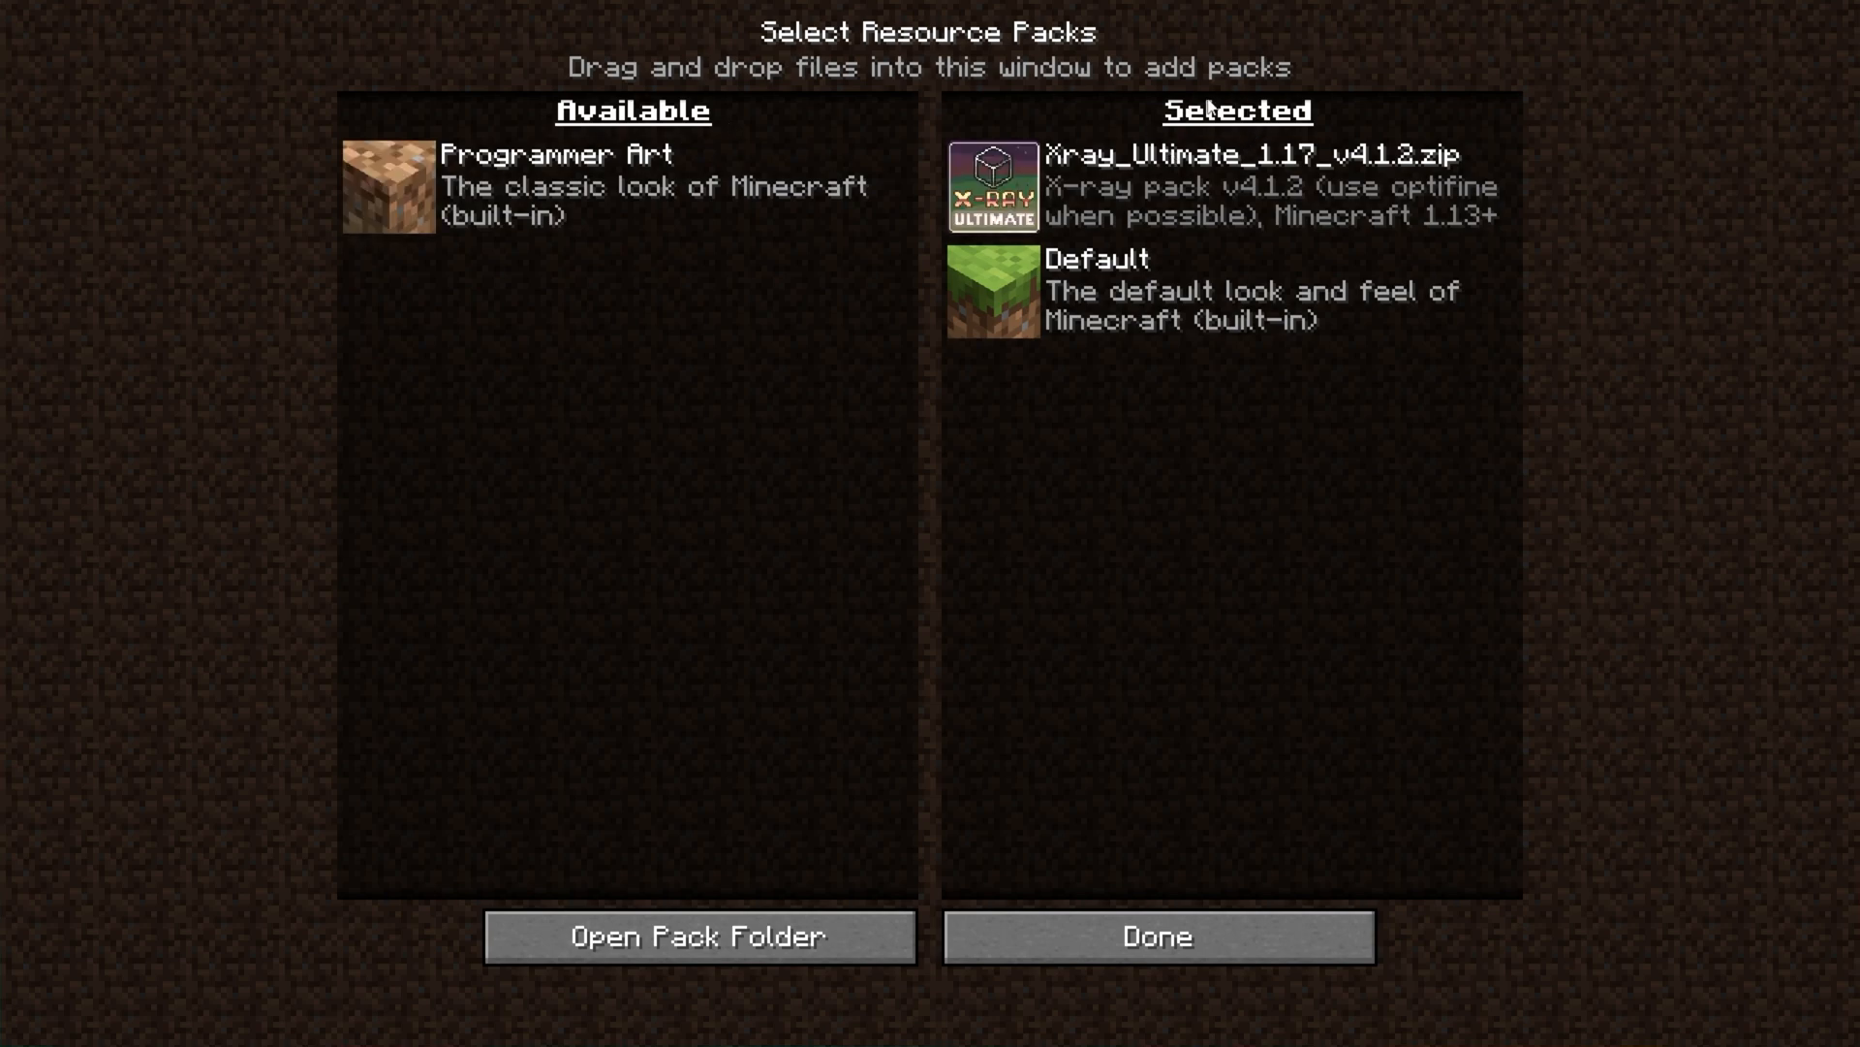
Confirm Xray Ultimate as a selected pack above Default with Done.
click(1165, 938)
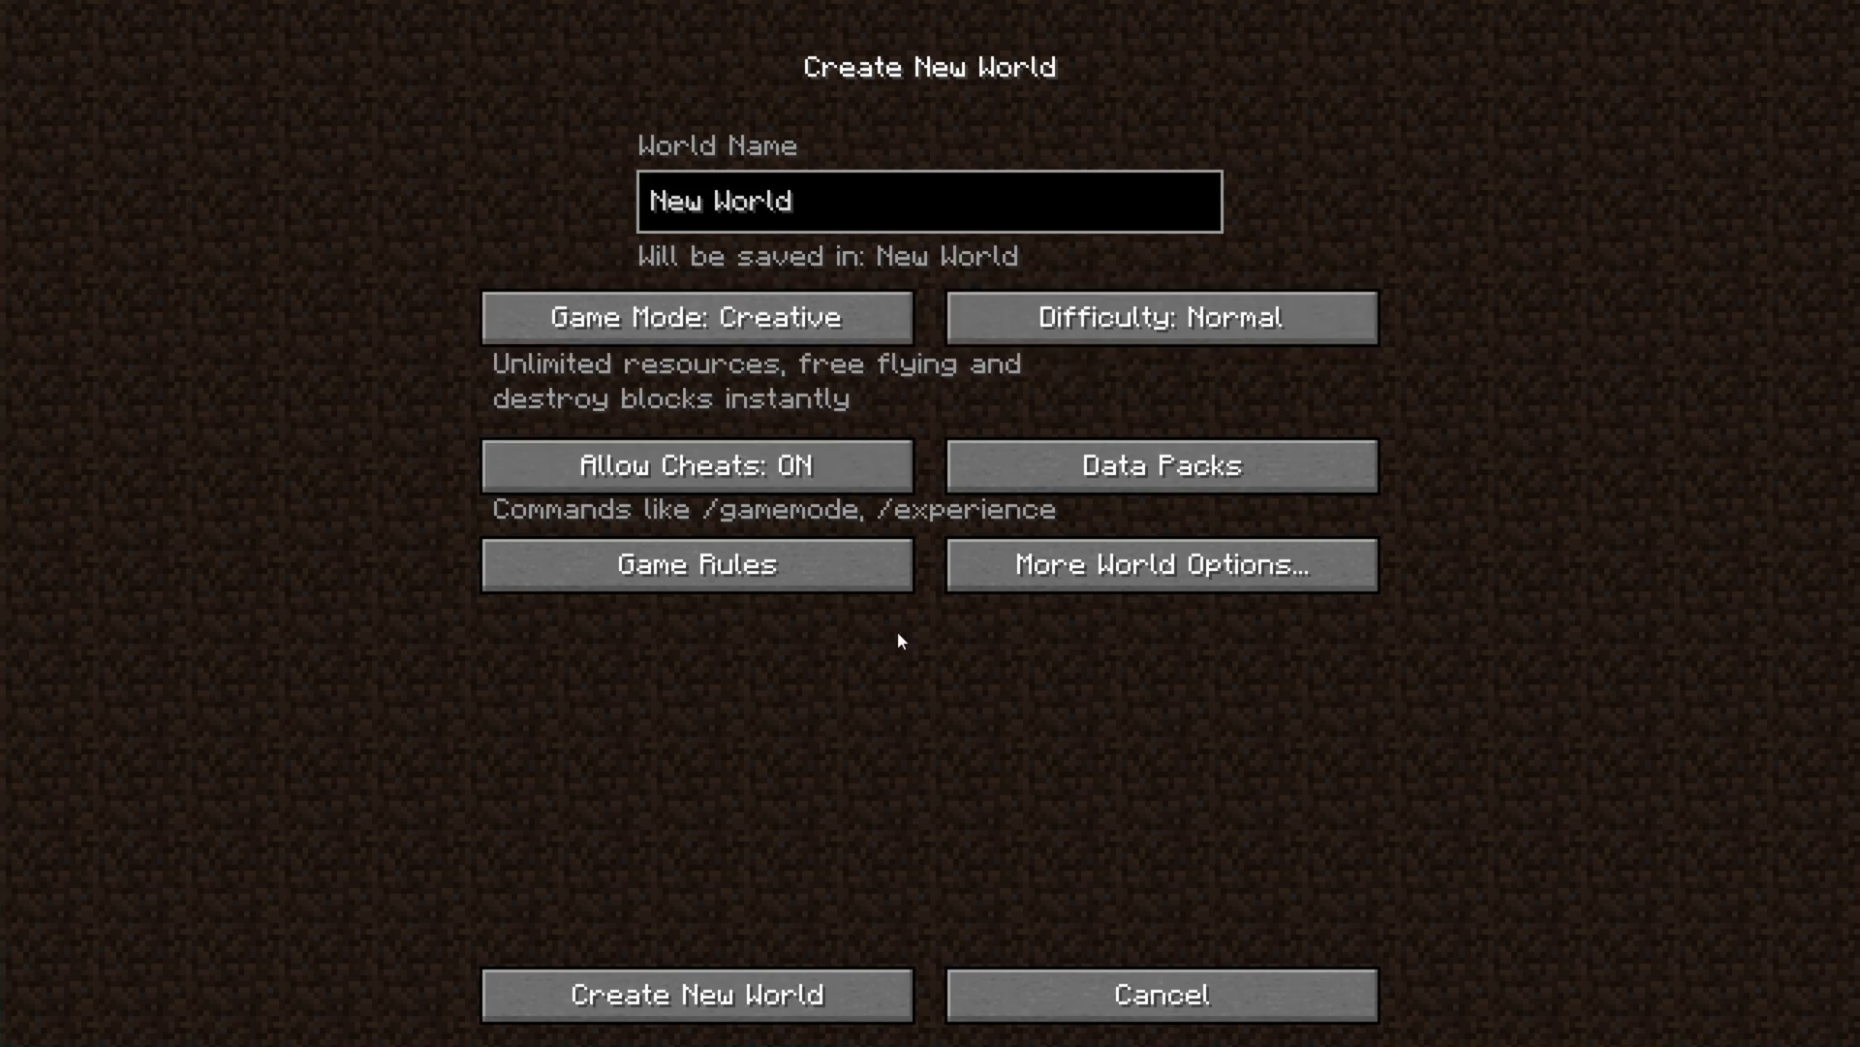
Create the new creative world and view its terrain with ores exposed by Xray.
click(698, 1022)
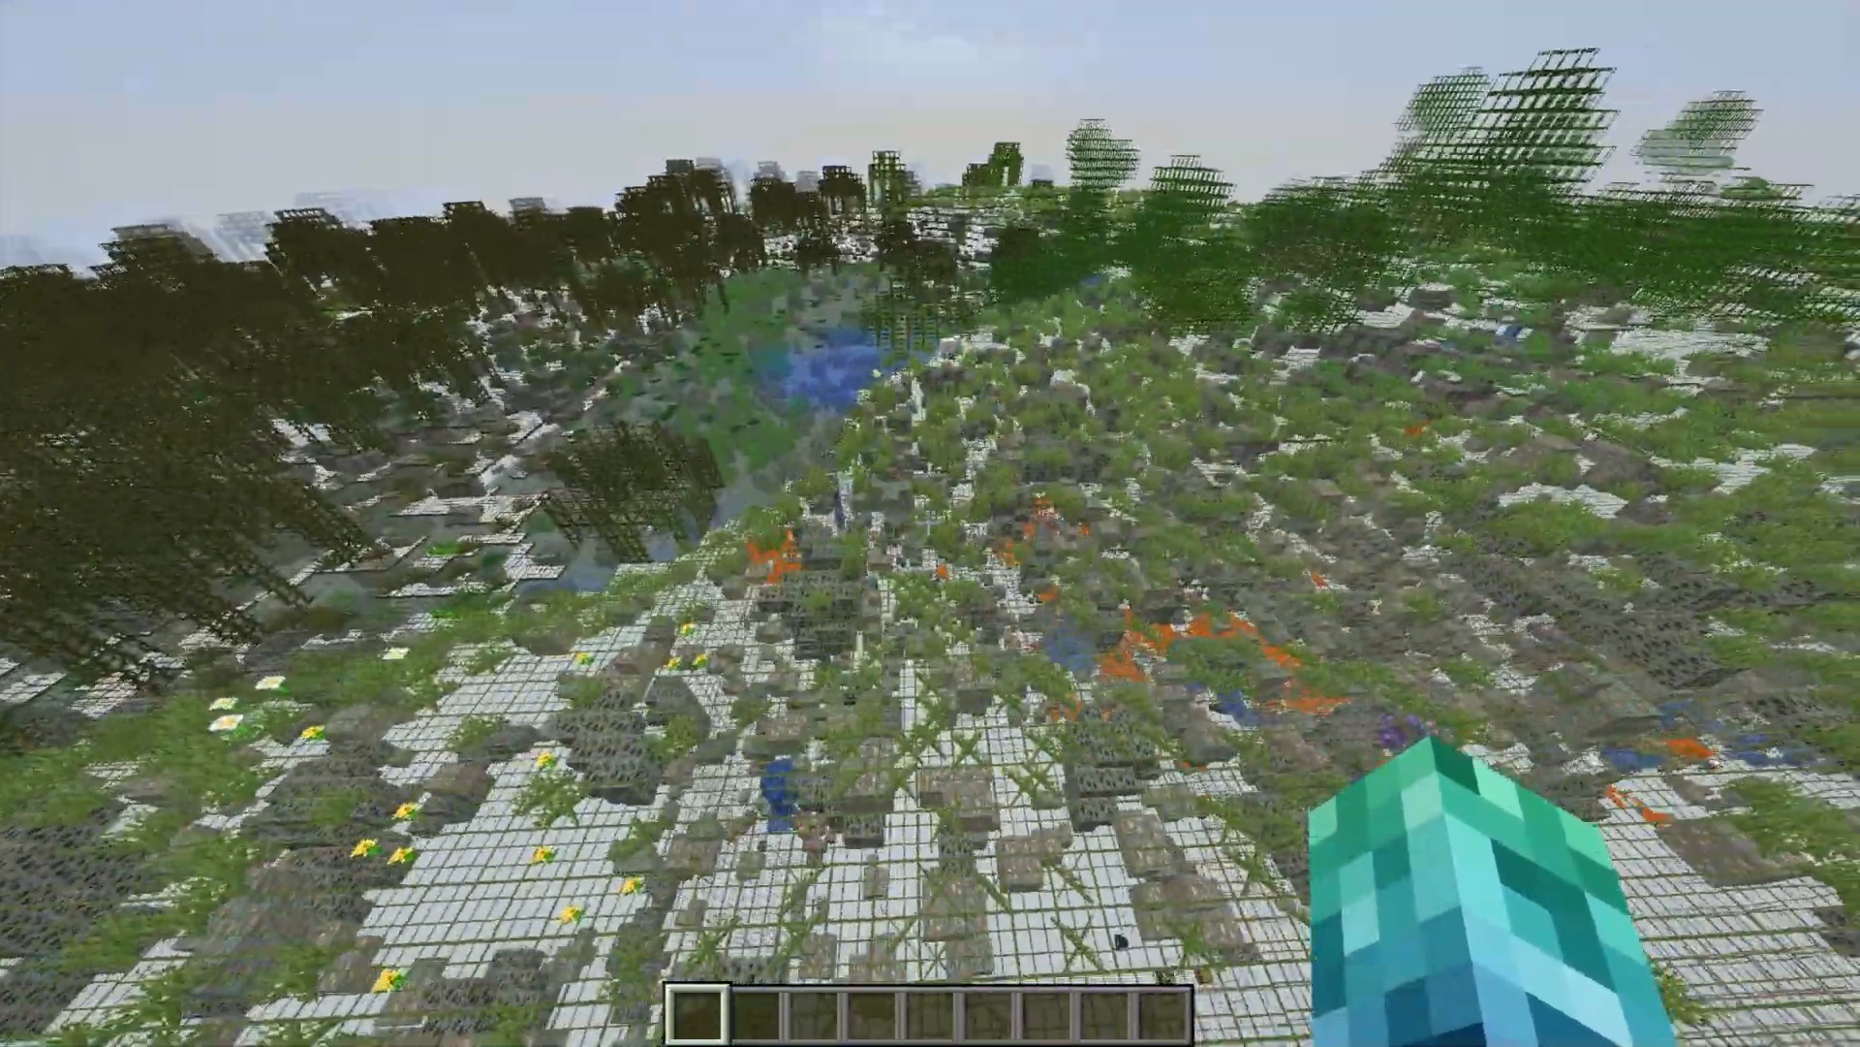
Remove Xray Ultimate from the selected packs and resume the world with normal terrain.
key(Escape)
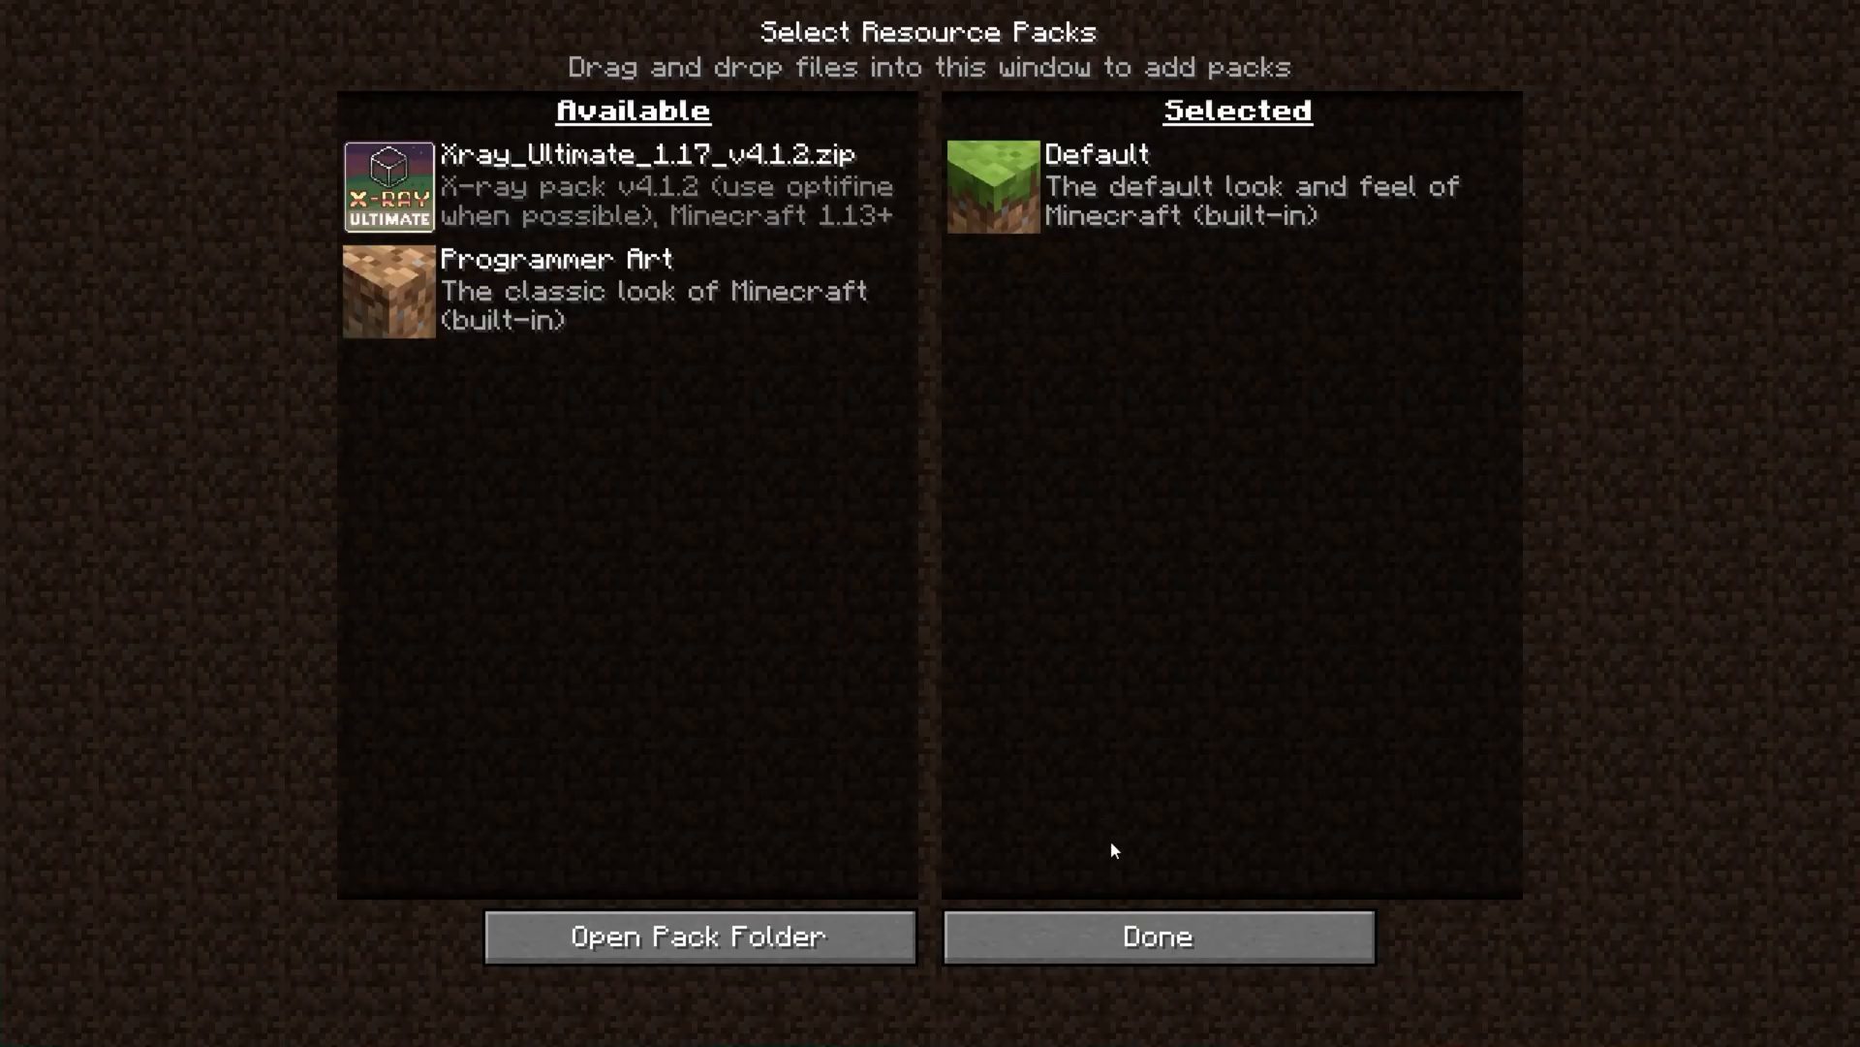
click(1165, 938)
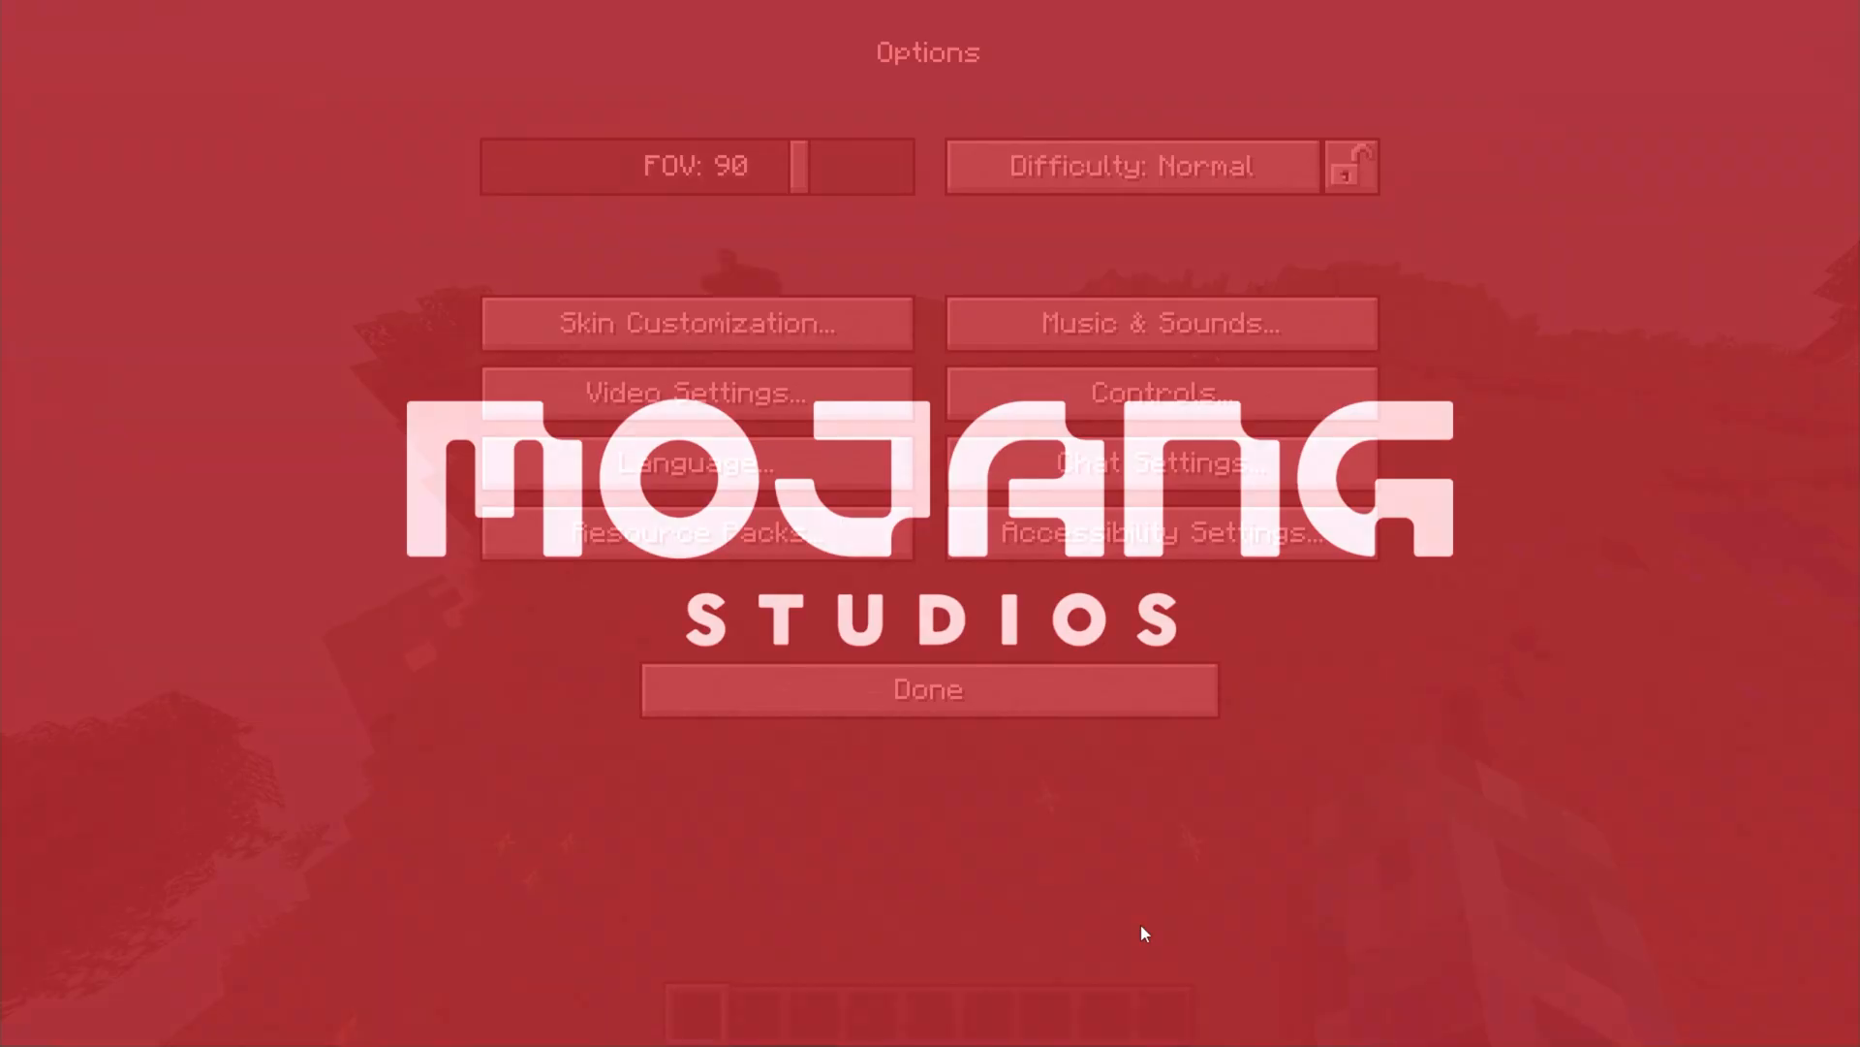
click(926, 690)
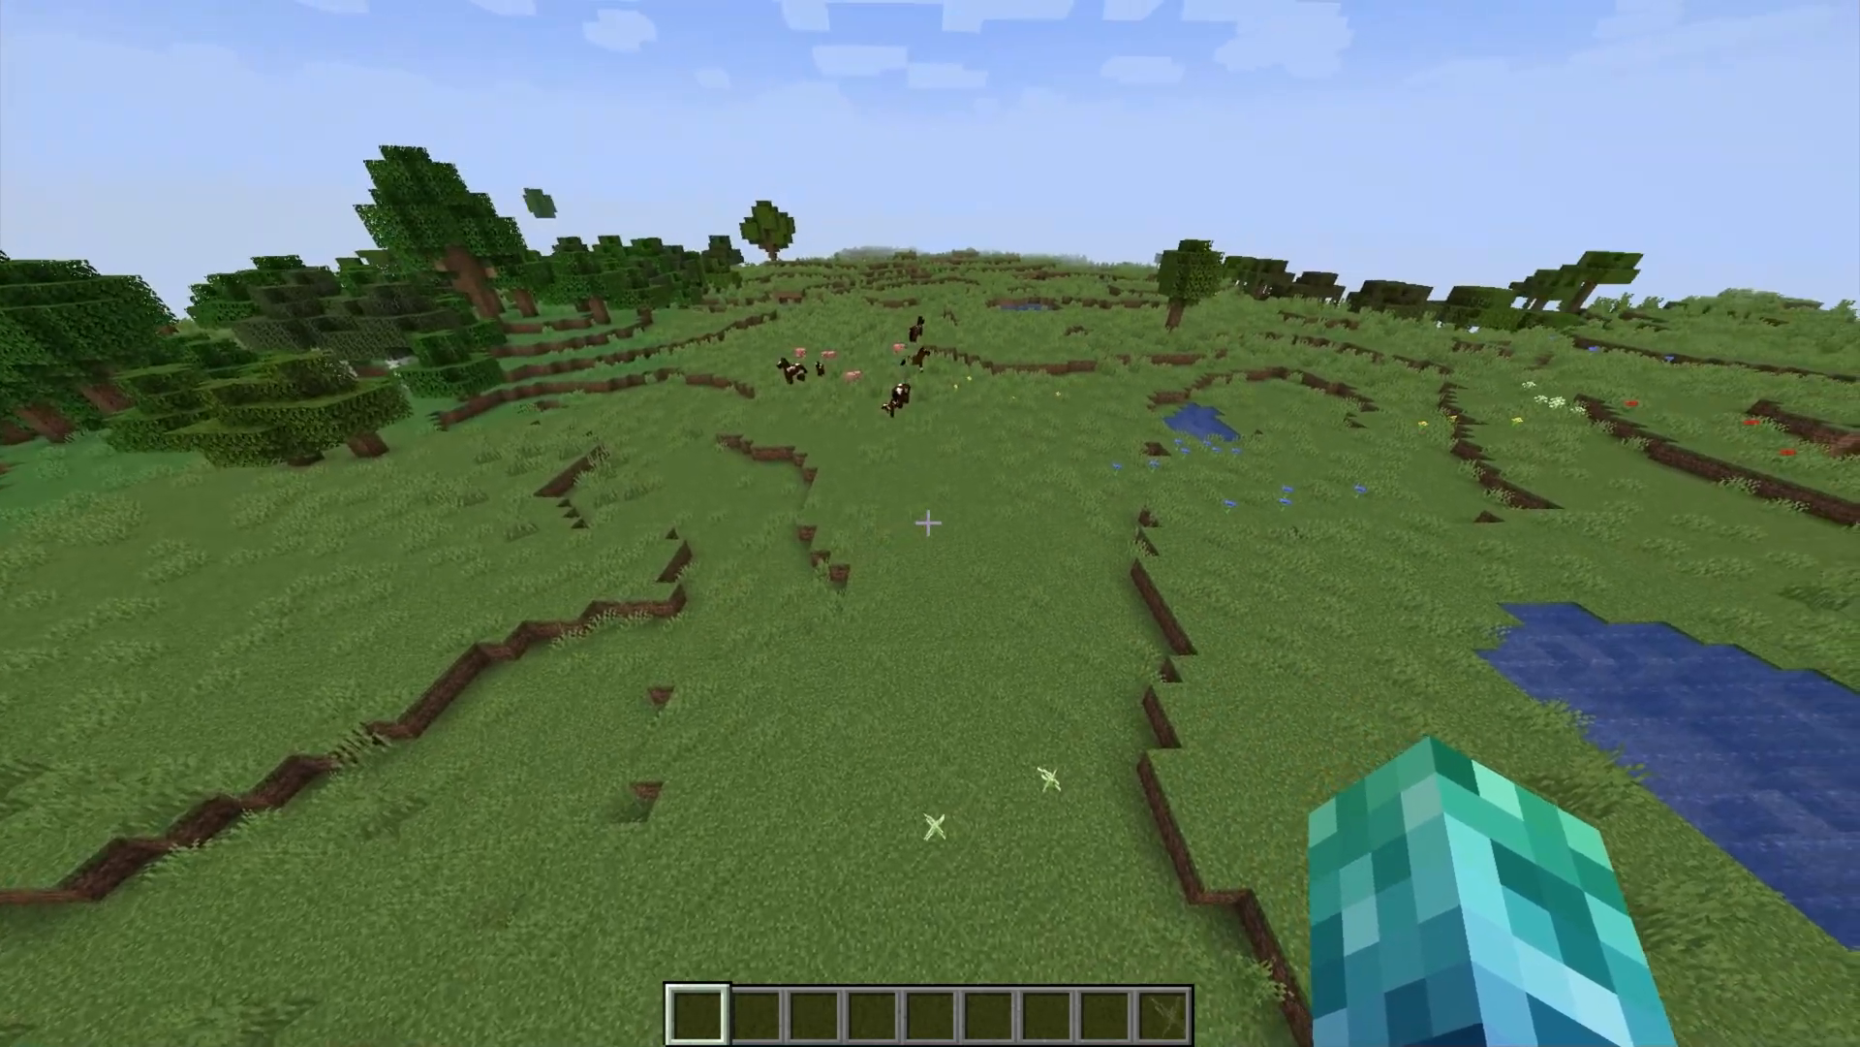